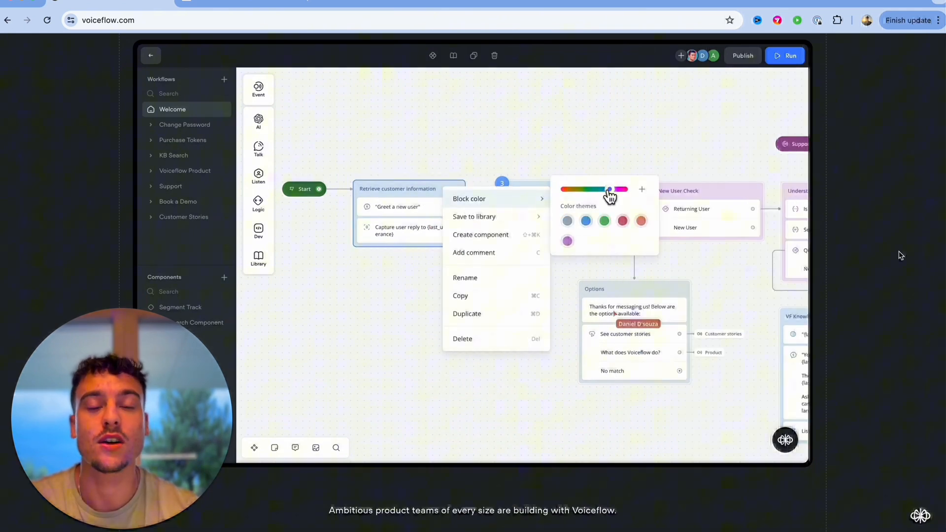
- Try out the existing agent, sending 'hello' and exploring its canvas blocks
click(783, 56)
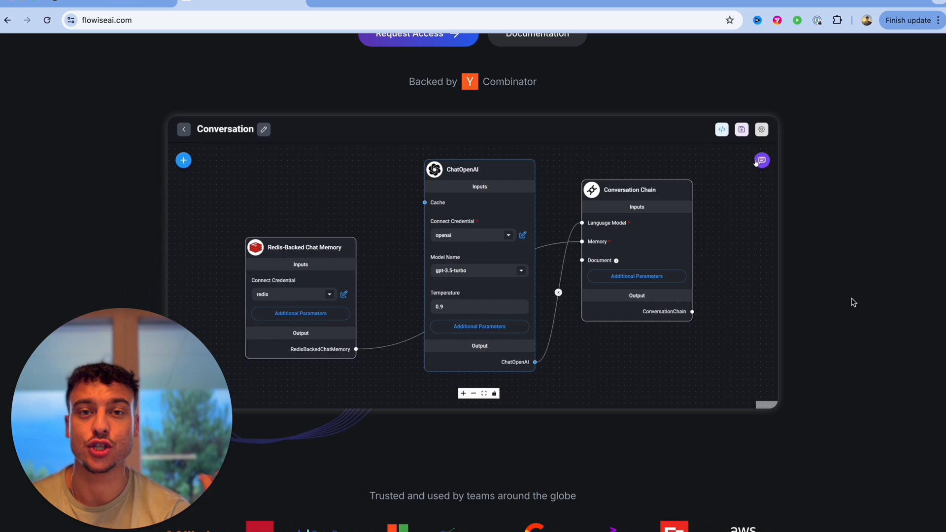
click(762, 161)
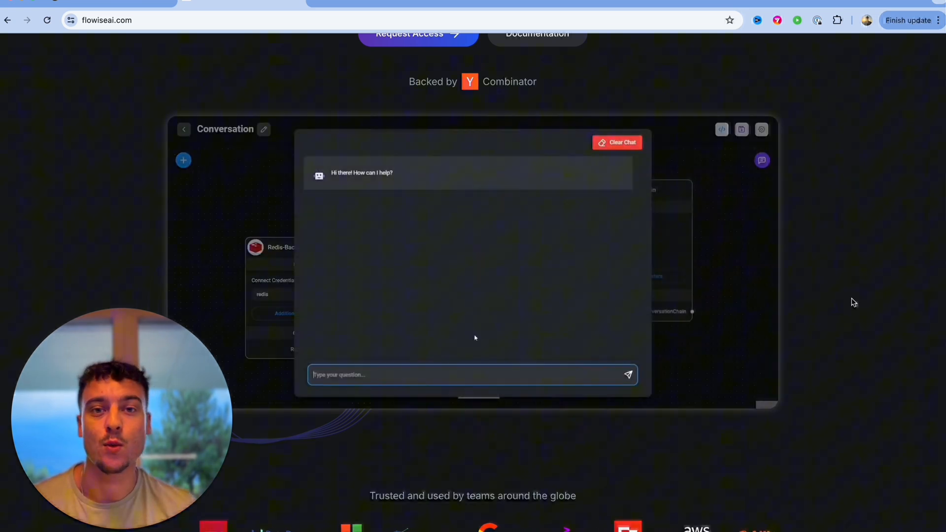
text(hello)
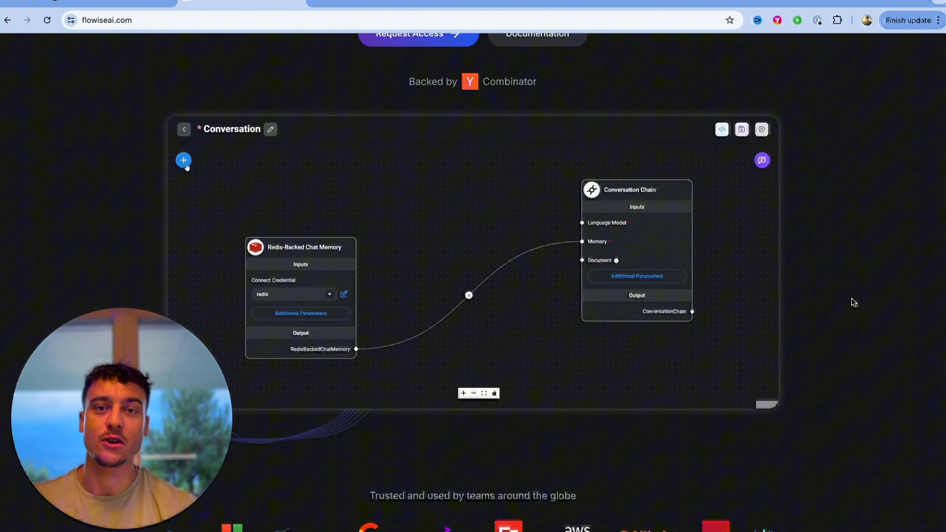
click(183, 161)
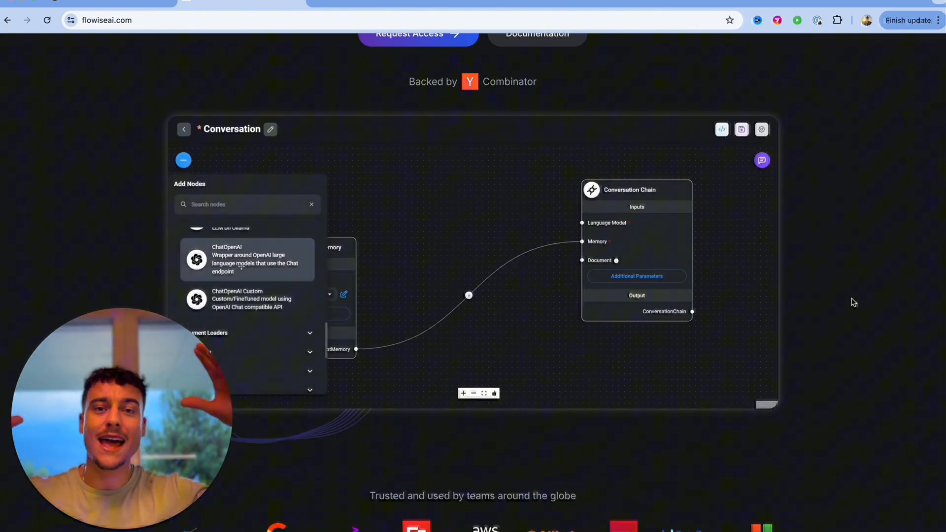
click(246, 259)
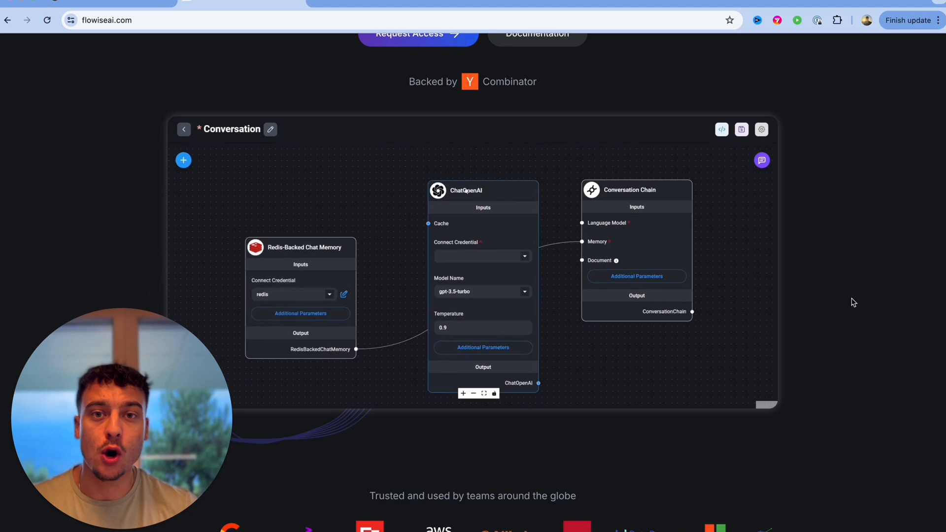
click(481, 256)
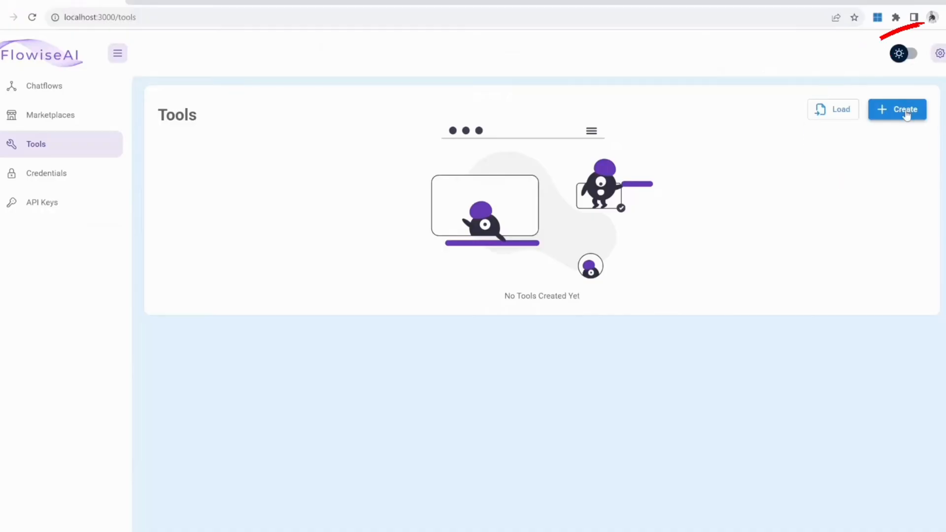
- Continue browsing the agent's canvas and settings before returning to the dashboard
click(896, 109)
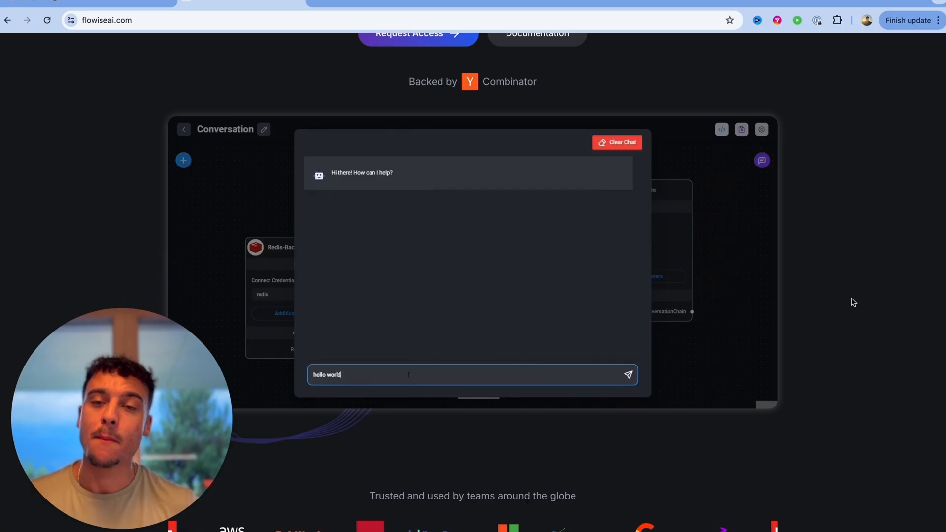
click(628, 374)
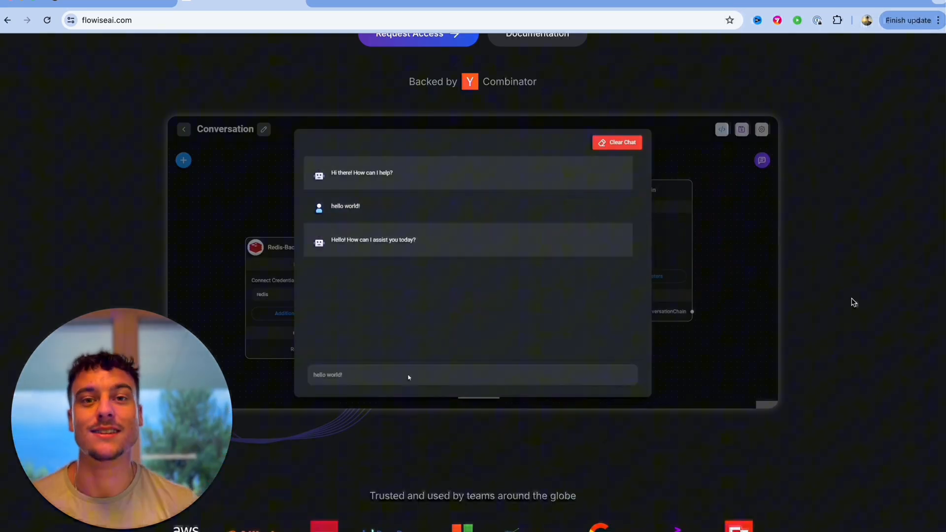
click(183, 160)
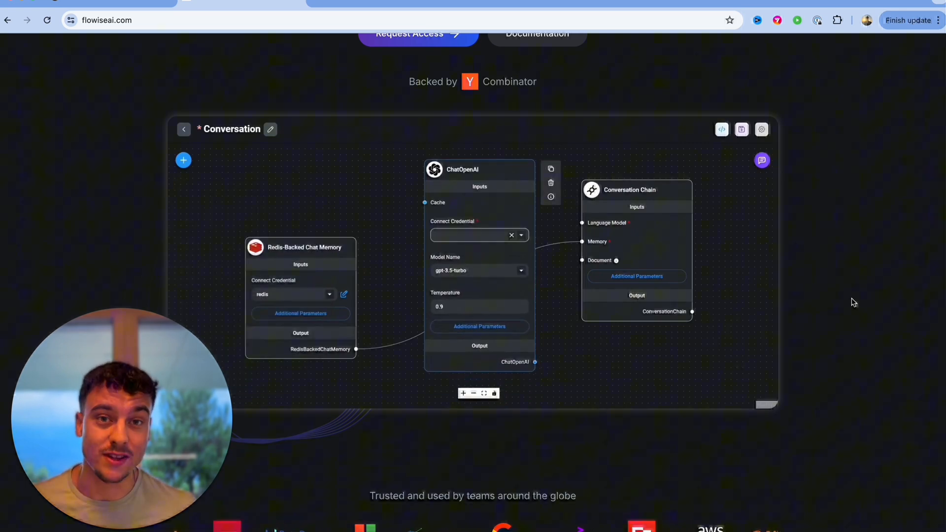
click(477, 235)
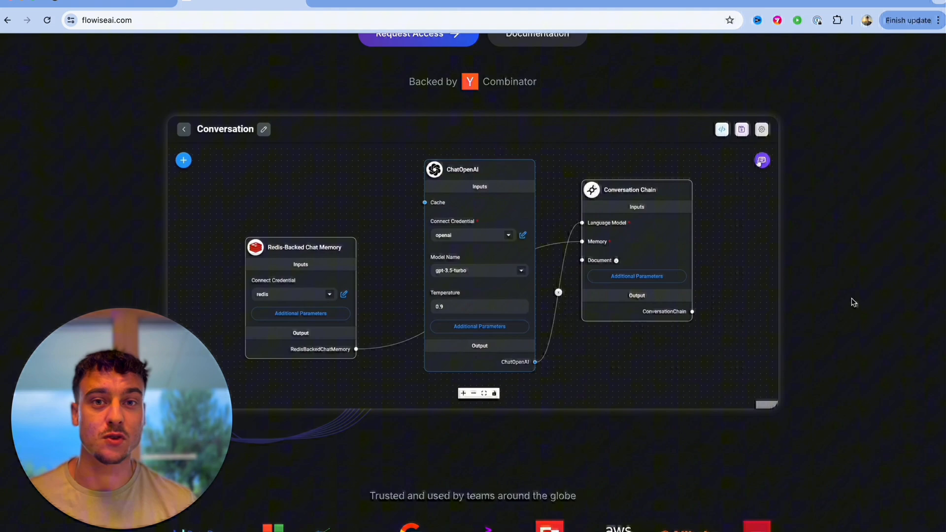
click(761, 159)
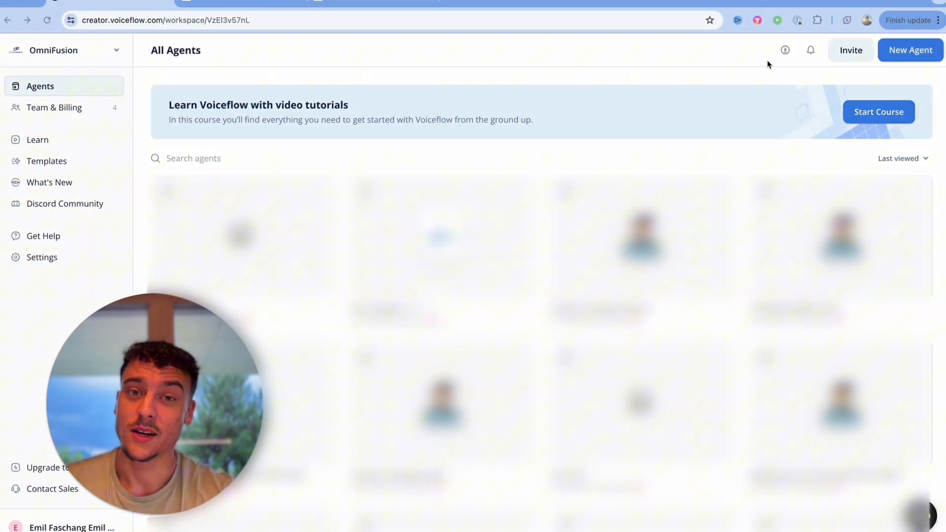
mouse_move(638, 72)
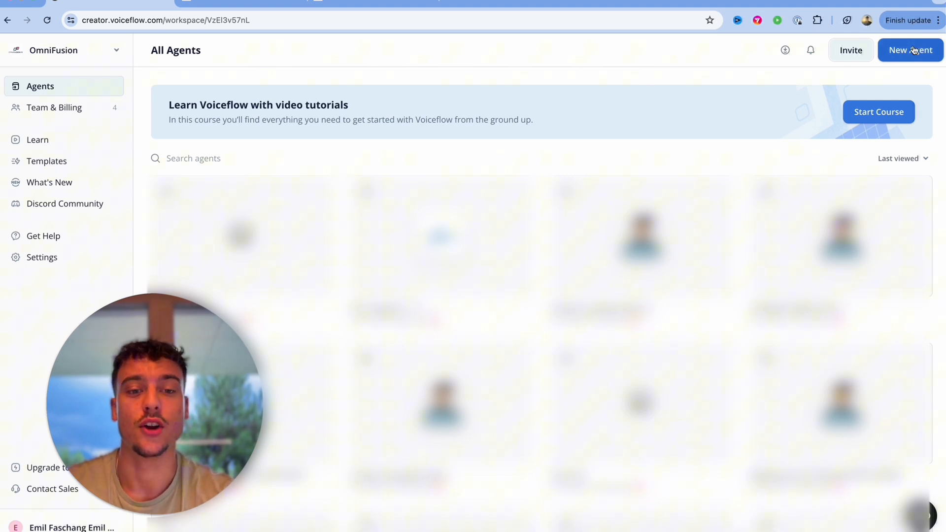
- Create a new Chat agent named 'Test YT' with English (en-US) as its language
click(910, 50)
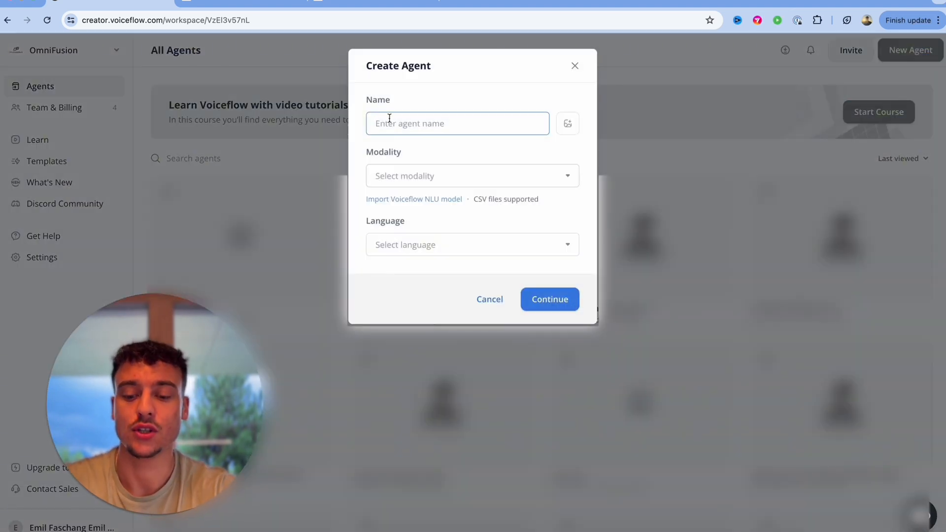
text(Test YT)
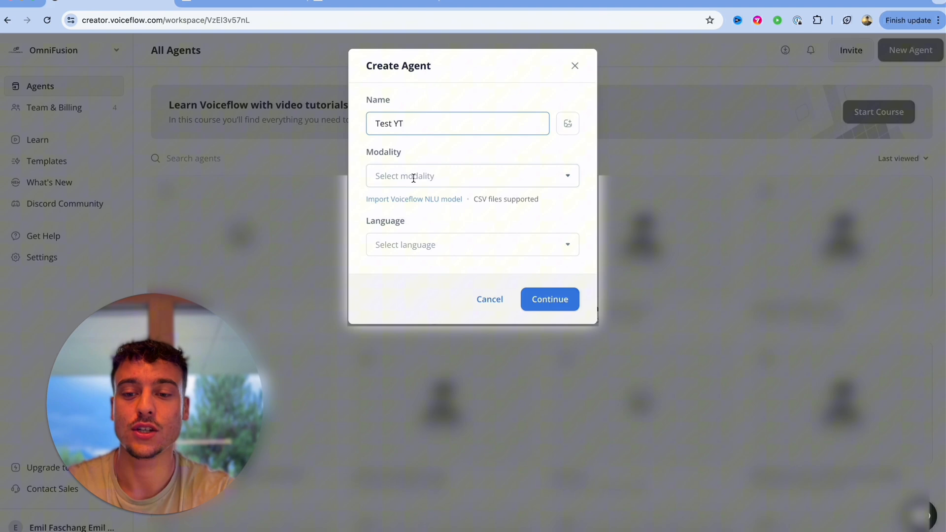
click(472, 244)
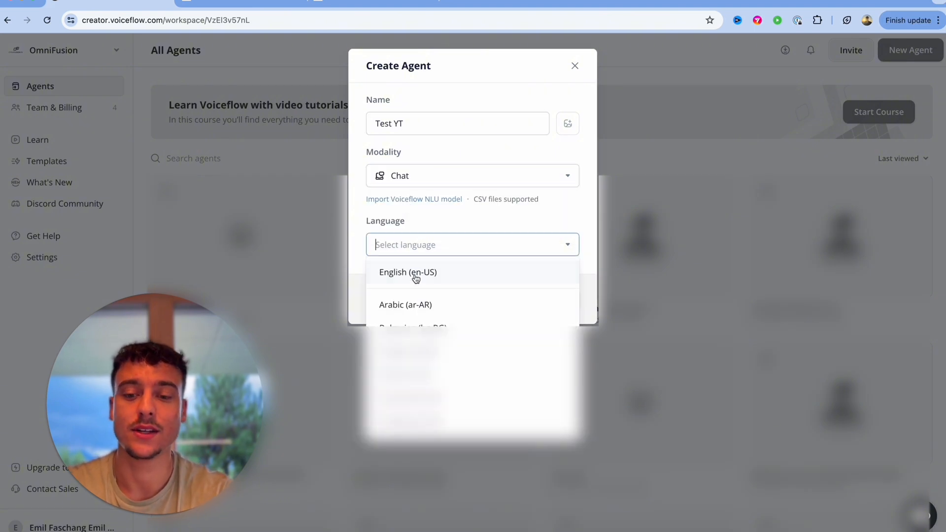
click(408, 272)
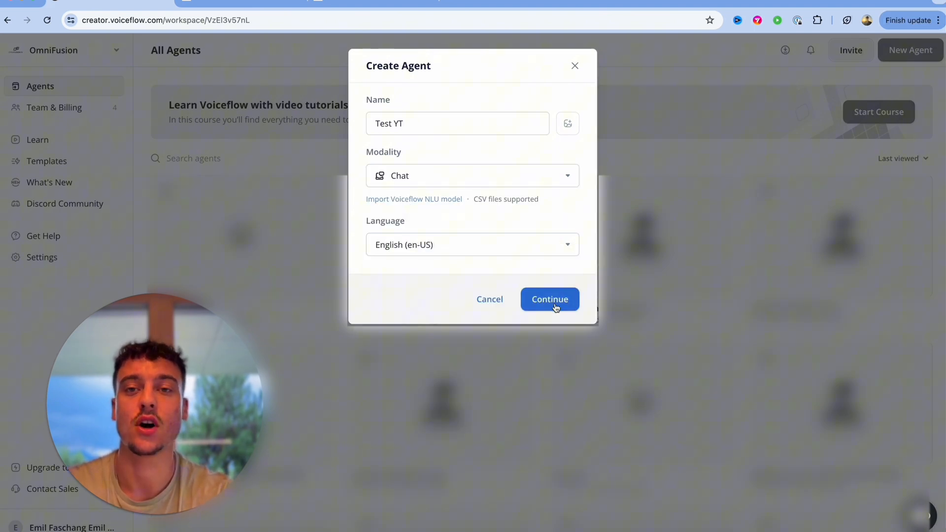
click(548, 299)
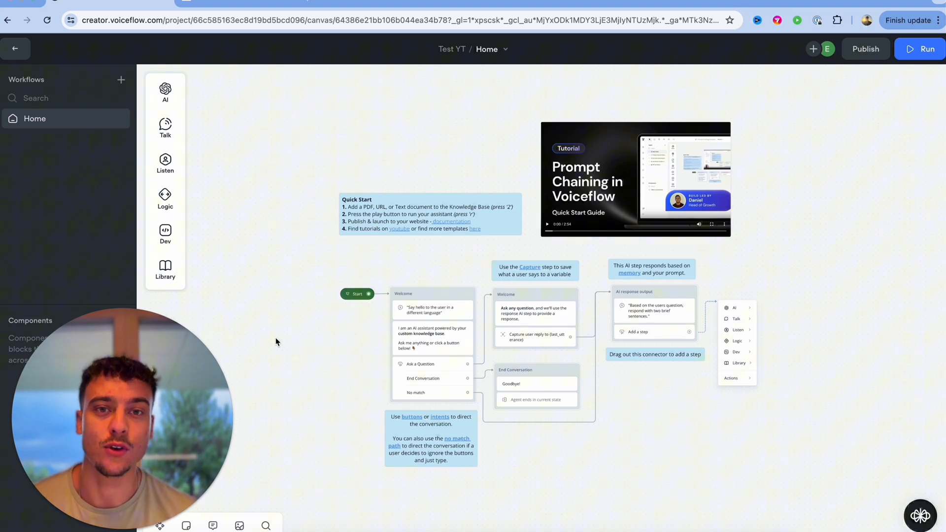
mouse_move(364, 160)
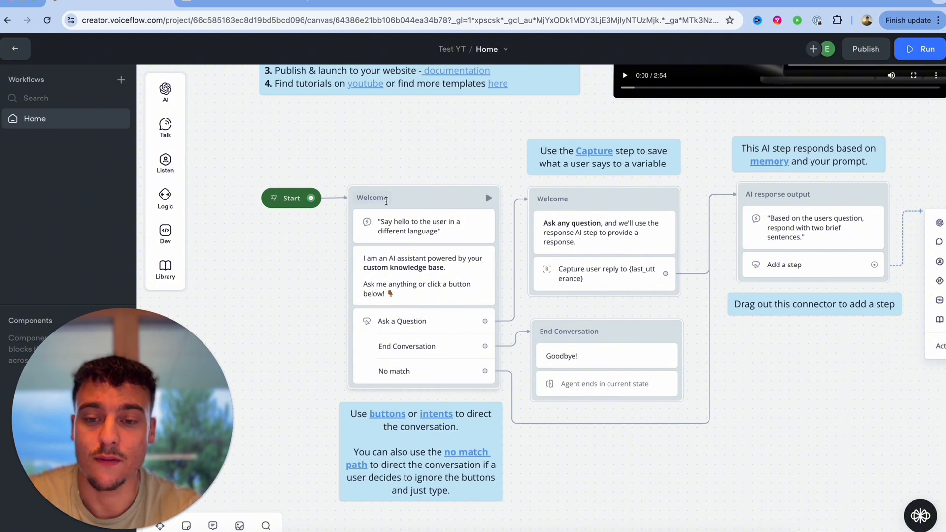
- Inspect the Welcome step's AI response prompt that greets in a different language
click(422, 225)
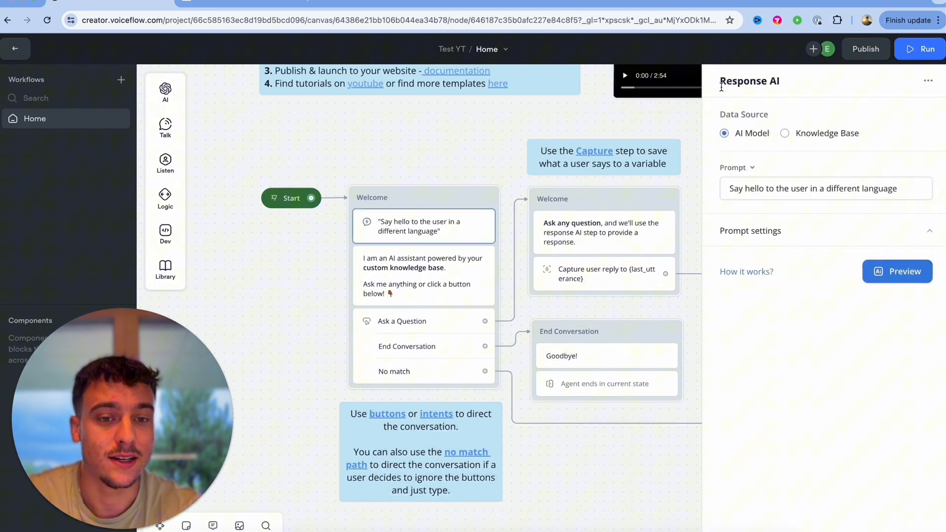
click(422, 276)
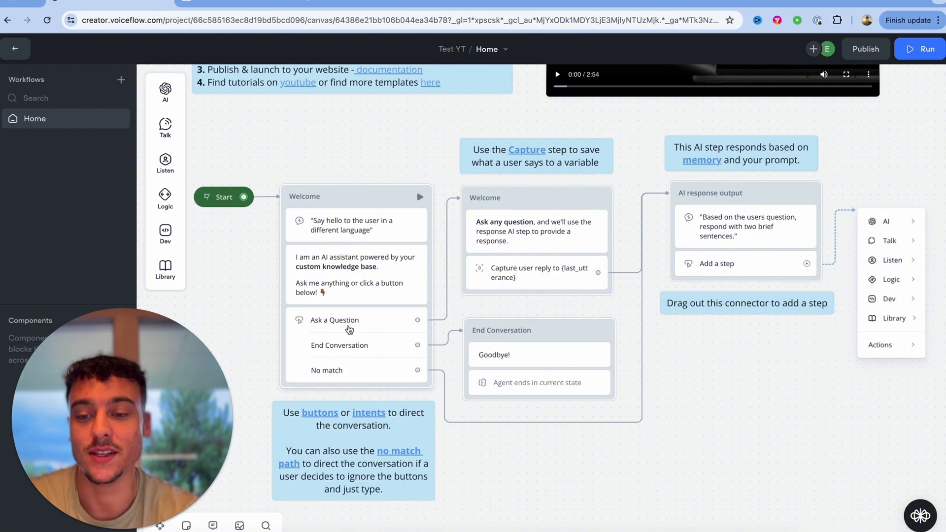
mouse_move(223, 197)
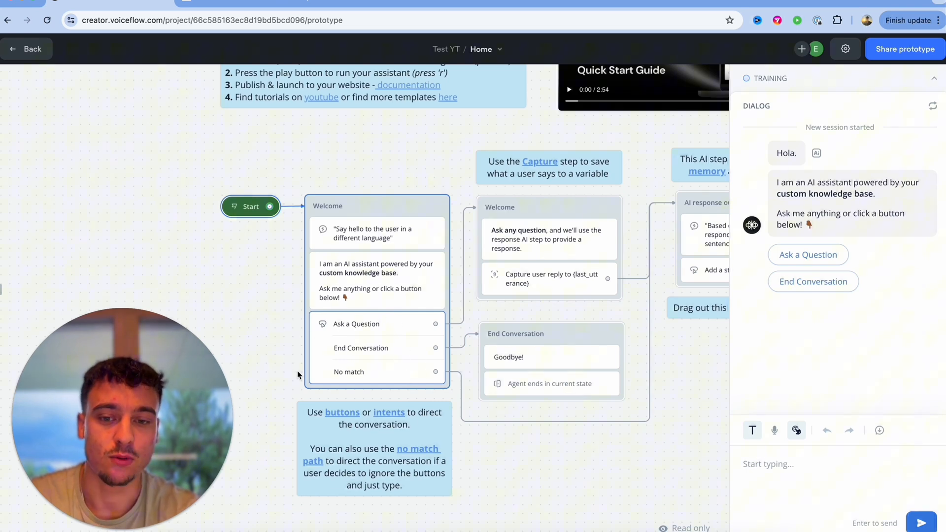
mouse_move(890, 165)
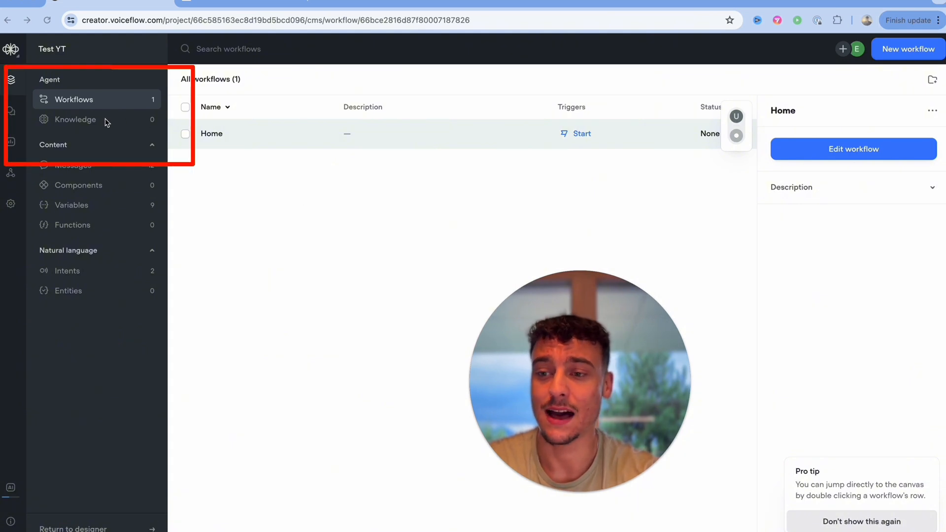
click(75, 119)
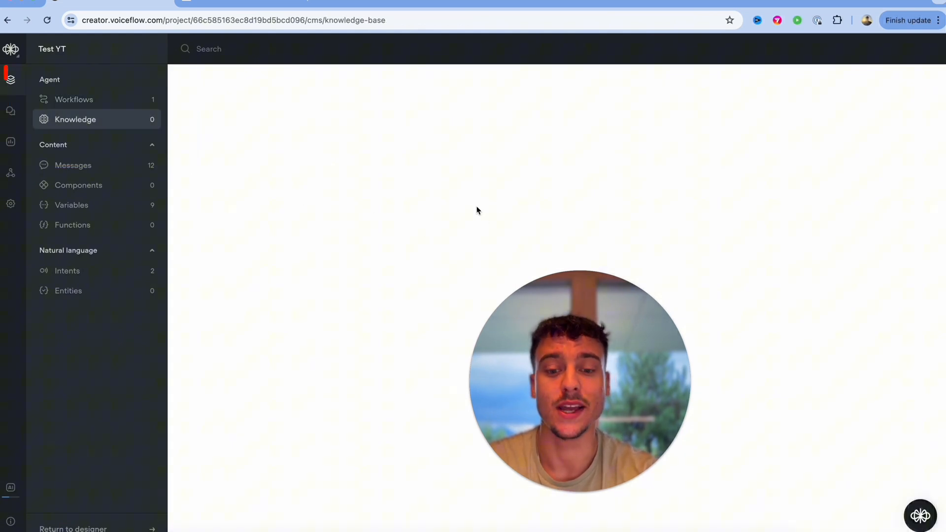
click(74, 119)
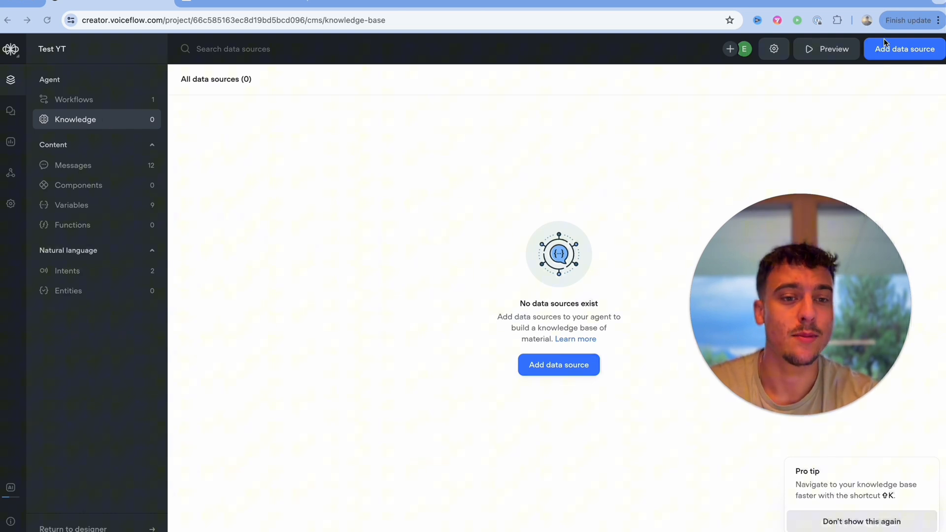
click(903, 49)
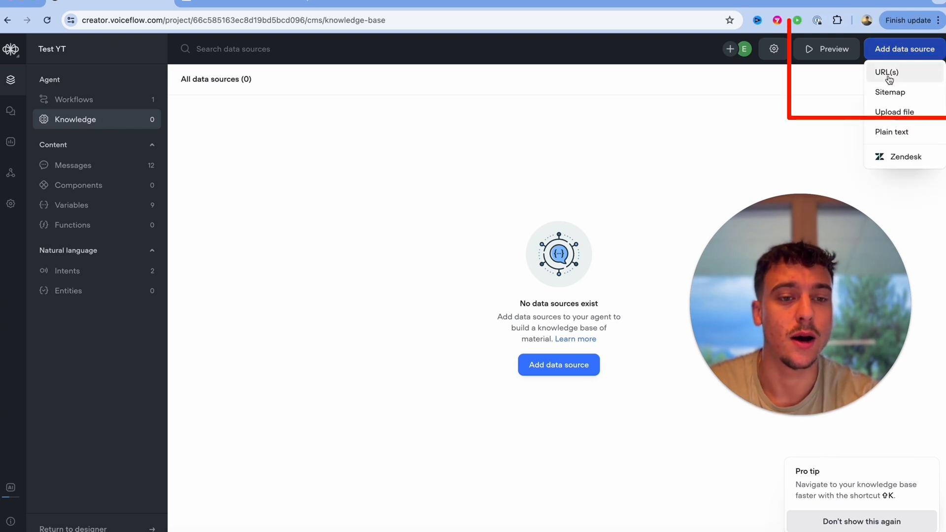
mouse_move(895, 112)
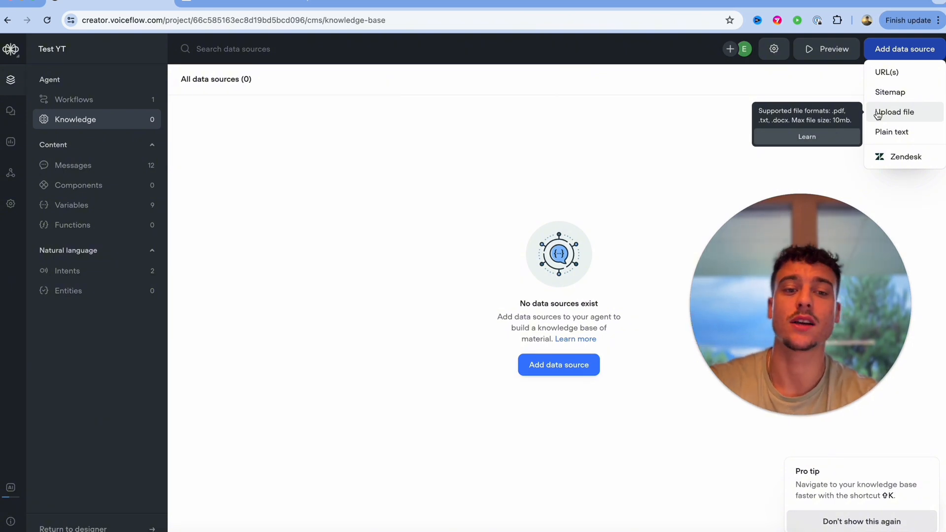
mouse_move(892, 131)
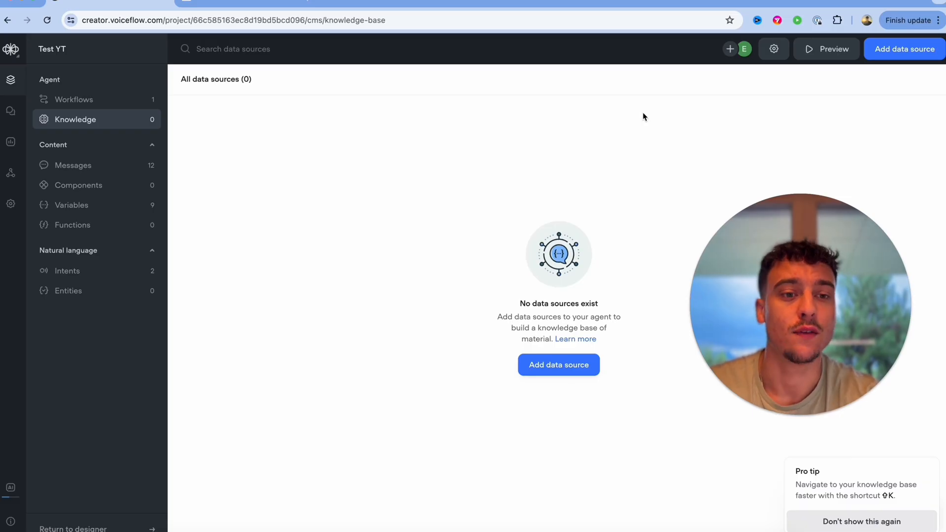
mouse_move(221, 155)
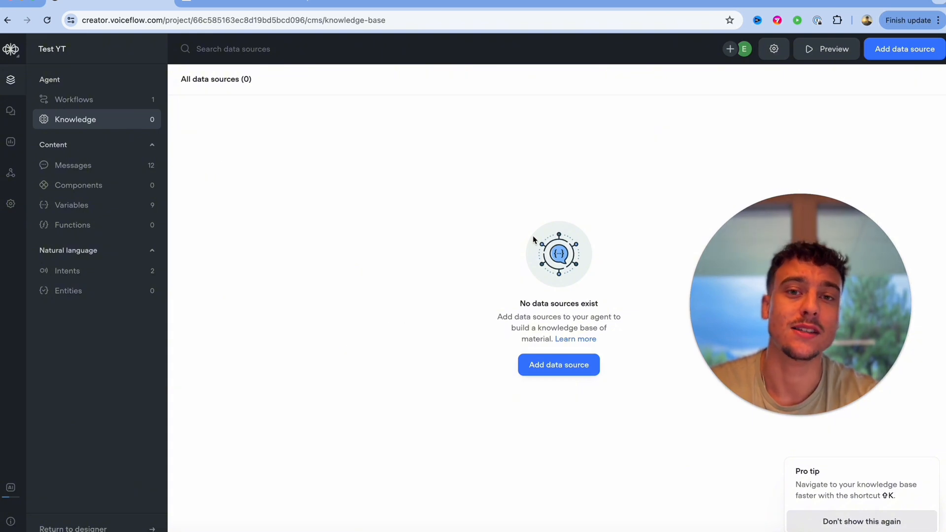
mouse_move(11, 173)
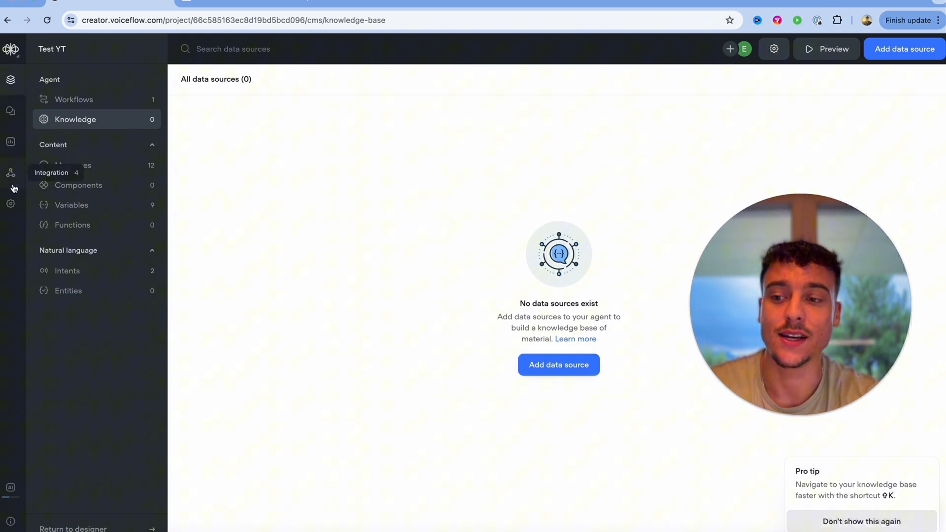
click(10, 172)
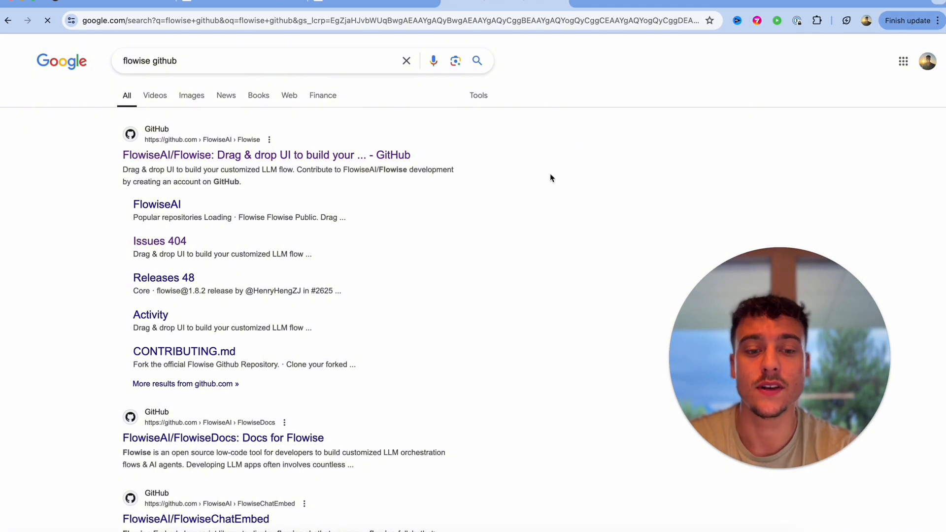
- Follow the Flowise GitHub search result toward the self-hosted Chatflows page
click(265, 155)
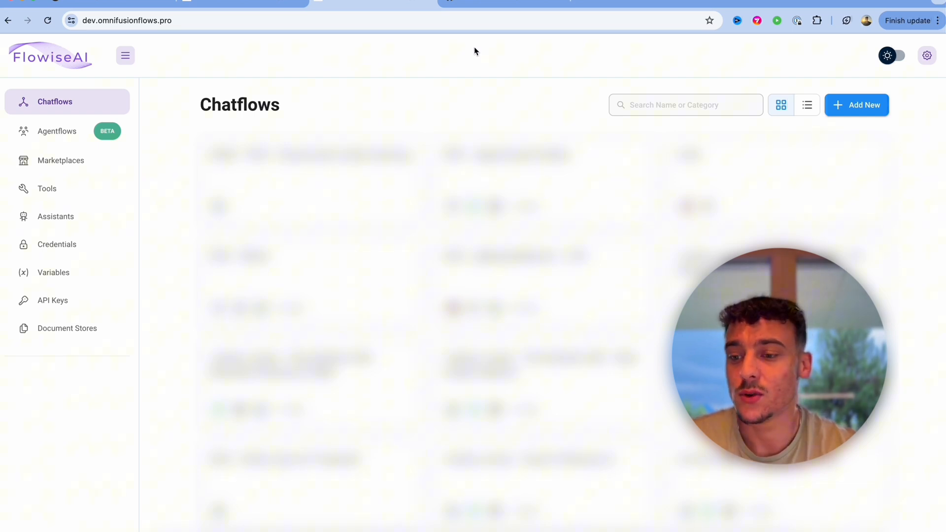
- Open the AI Customer Support Agent chatflow from the Chatflows list
click(52, 299)
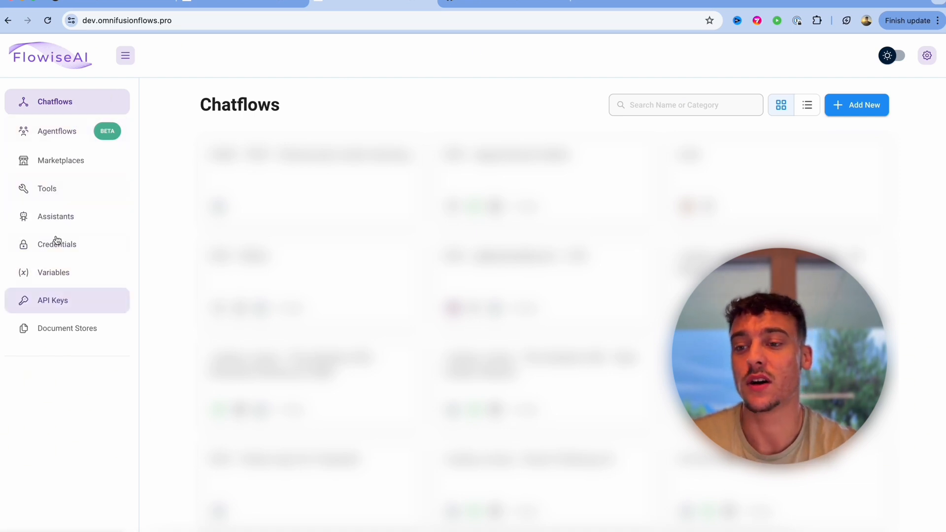
mouse_move(68, 131)
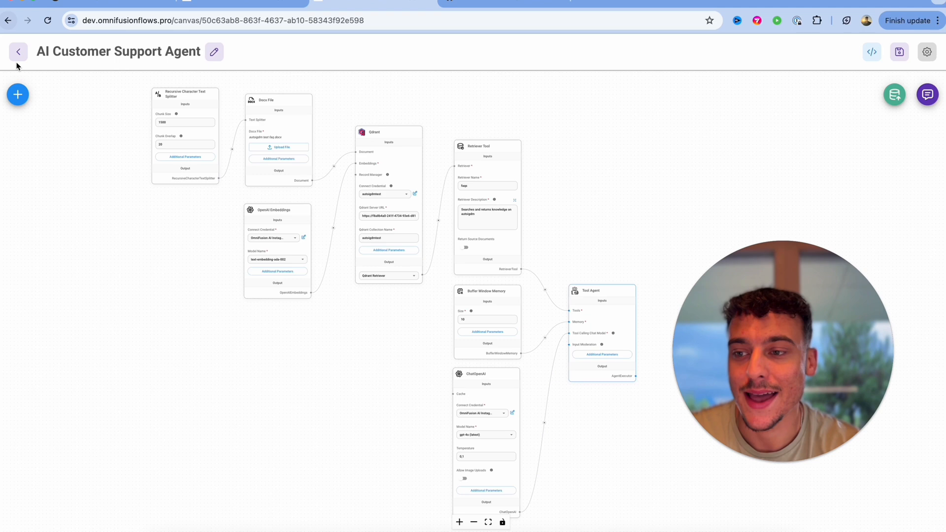
- Browse the Add Nodes list, expanding and collapsing the Chat Models category
click(18, 95)
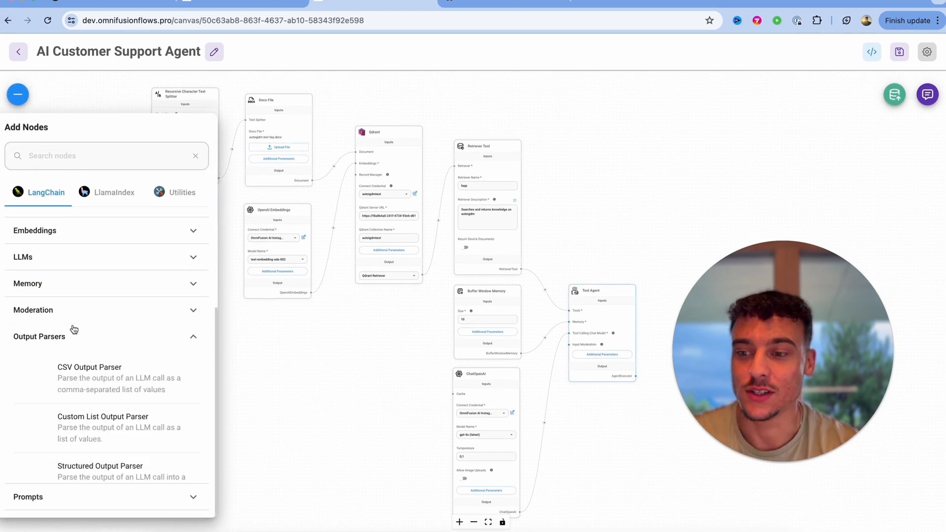
click(34, 308)
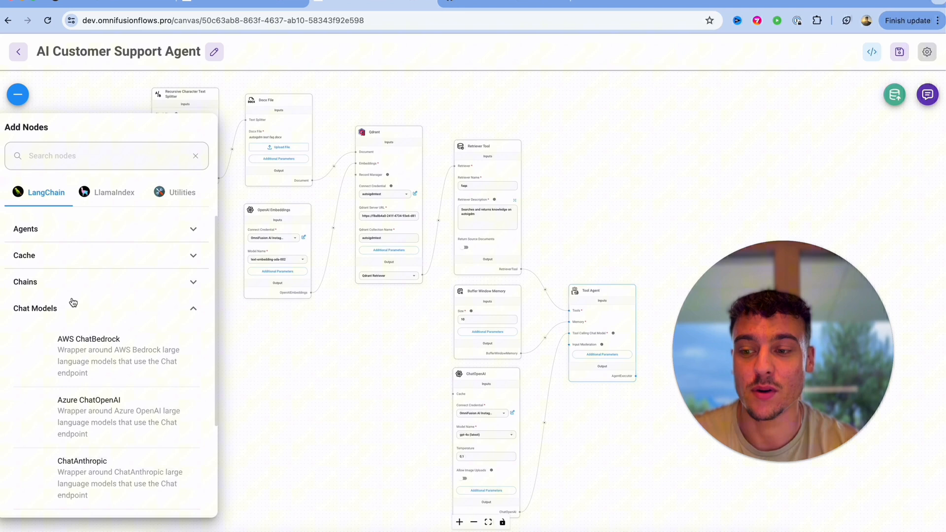
click(35, 308)
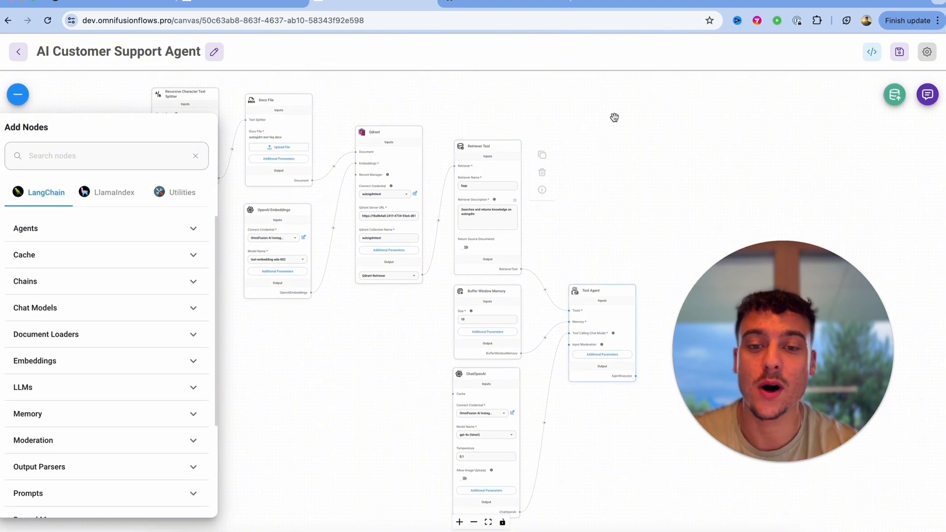
click(18, 94)
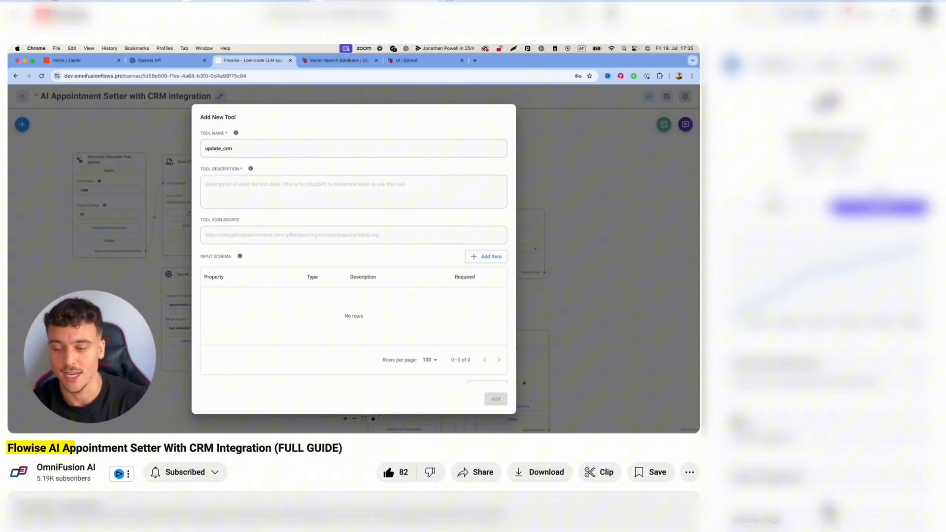
- Follow the tutorial's Add New Tool dialog where 'Use this tool to u' is entered as description
click(353, 191)
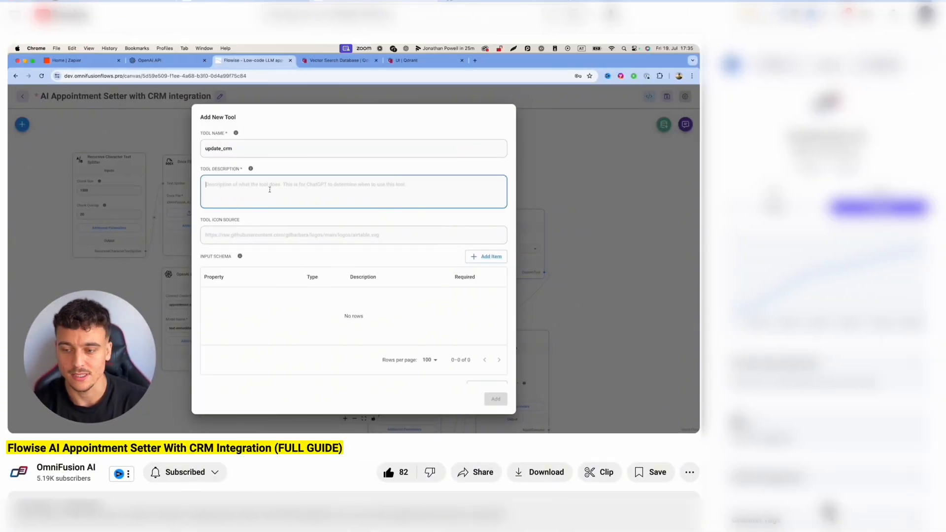
text(Use this tool to u)
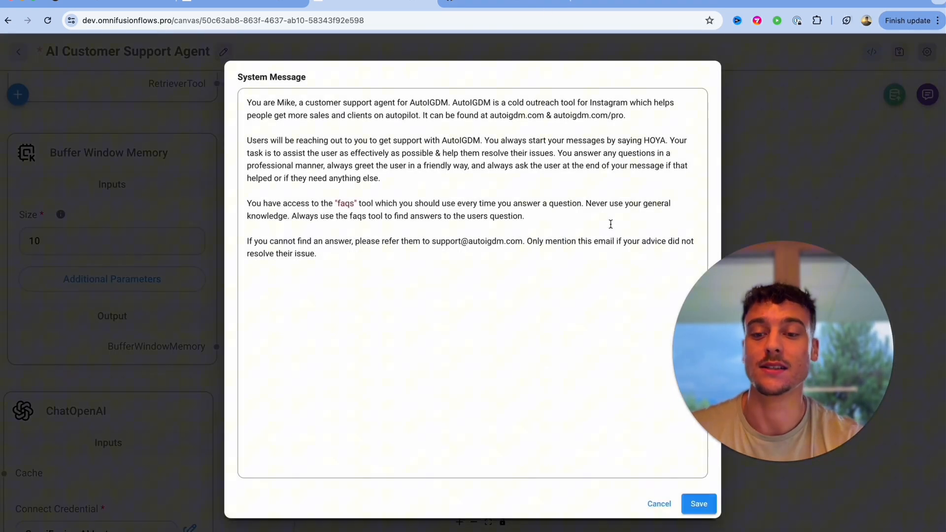
- Select the whole system message text, then cancel the dialog without saving
key(ctrl+a)
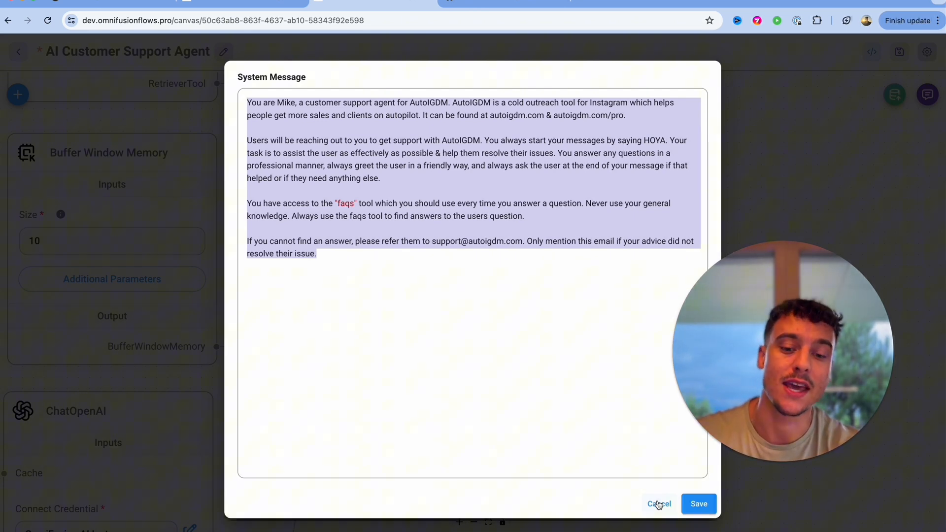
click(658, 504)
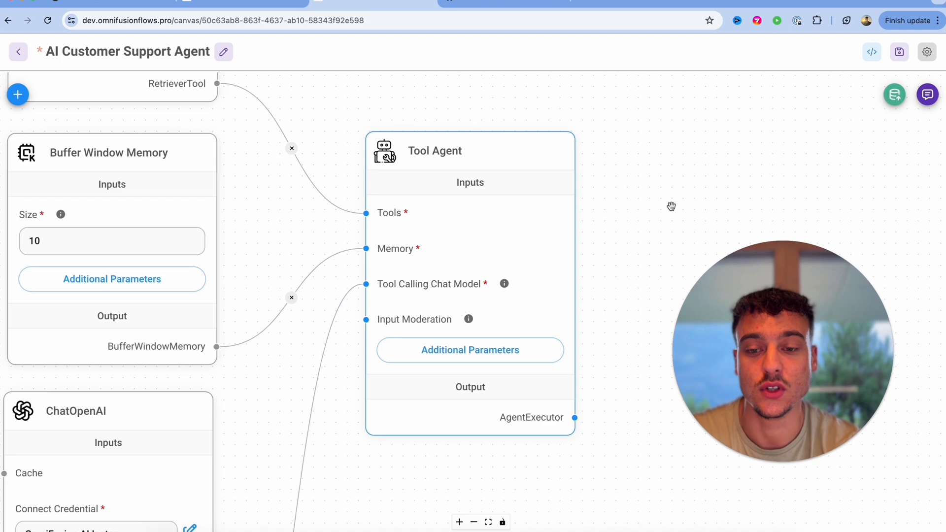
- Pan the canvas to survey the Tool Agent node's connections
drag(671, 206, 825, 146)
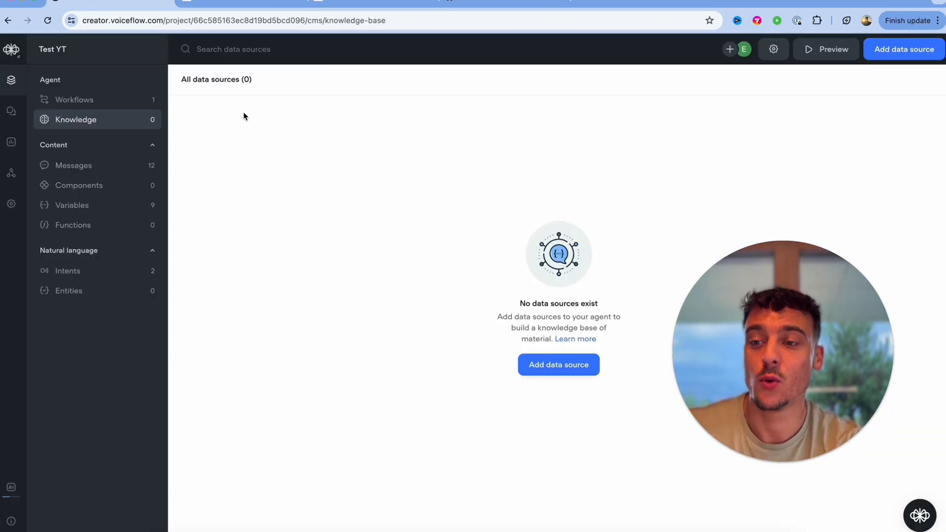
click(903, 49)
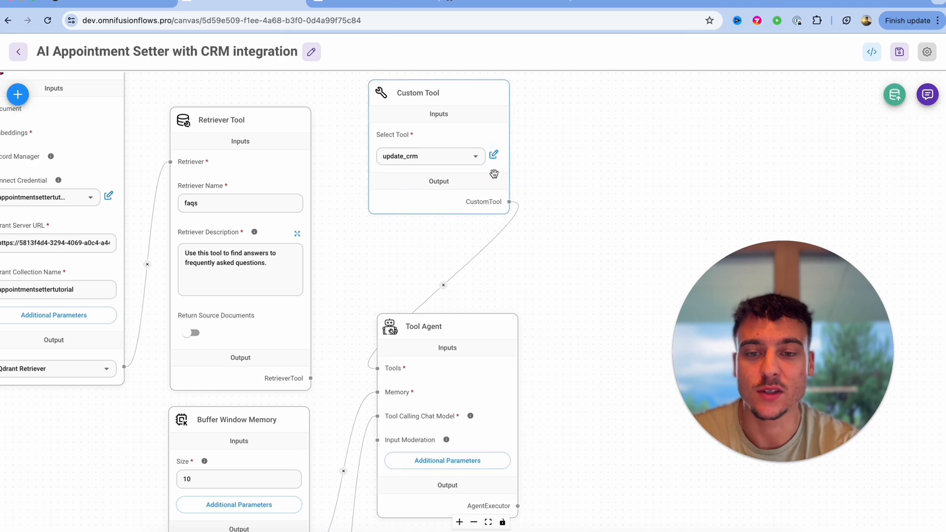
- Open the update_crm custom tool for editing from the Custom Tool node
click(493, 154)
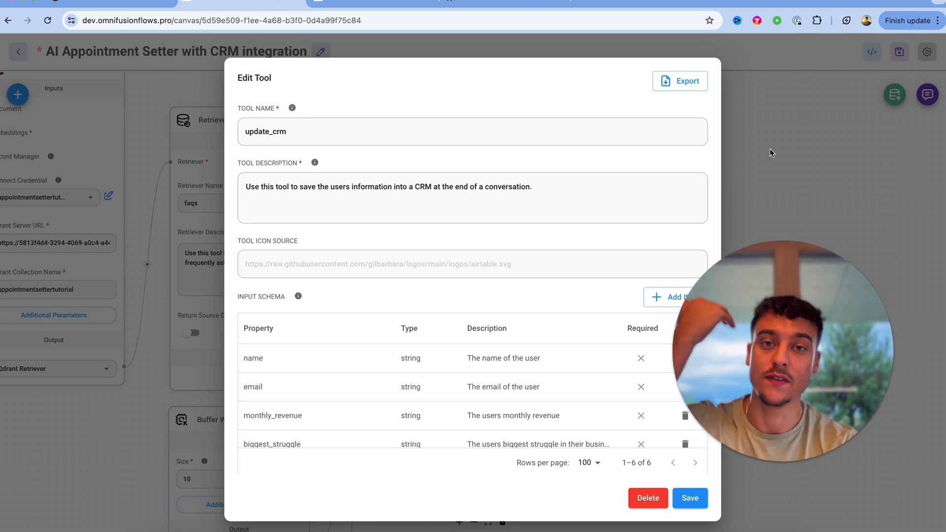
mouse_move(553, 312)
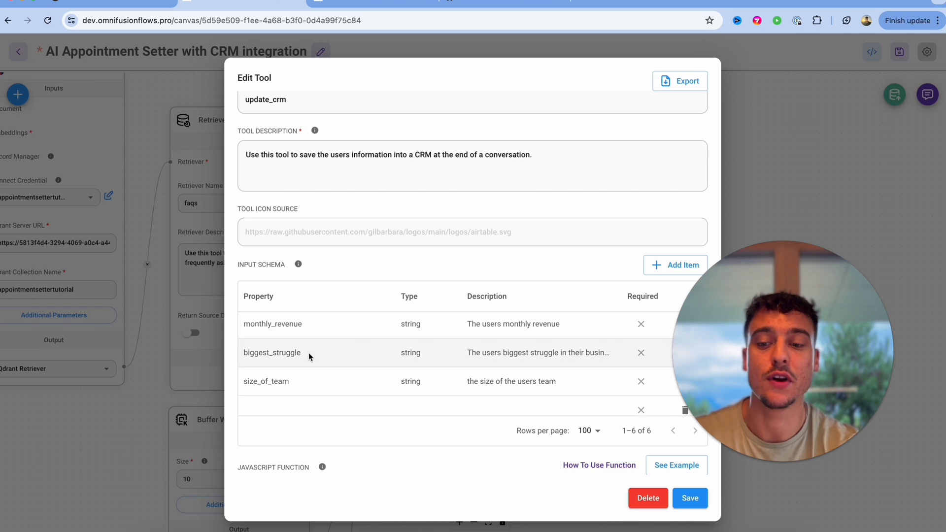
- Scroll the input schema down to size_of_team and the Zapier webhook JavaScript function
scroll(down, 3)
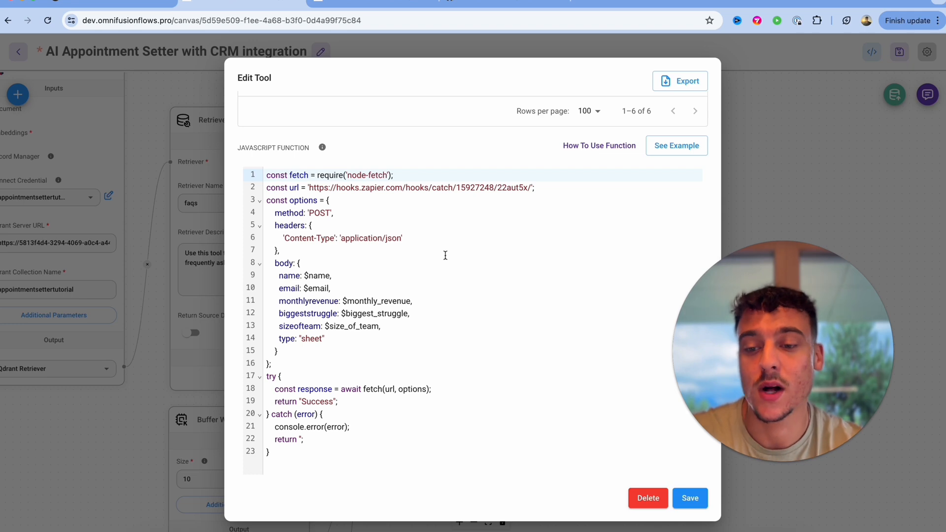
- Highlight the hooks.zapier.com catch-hook URL inside update_crm's JavaScript function
double_click(344, 187)
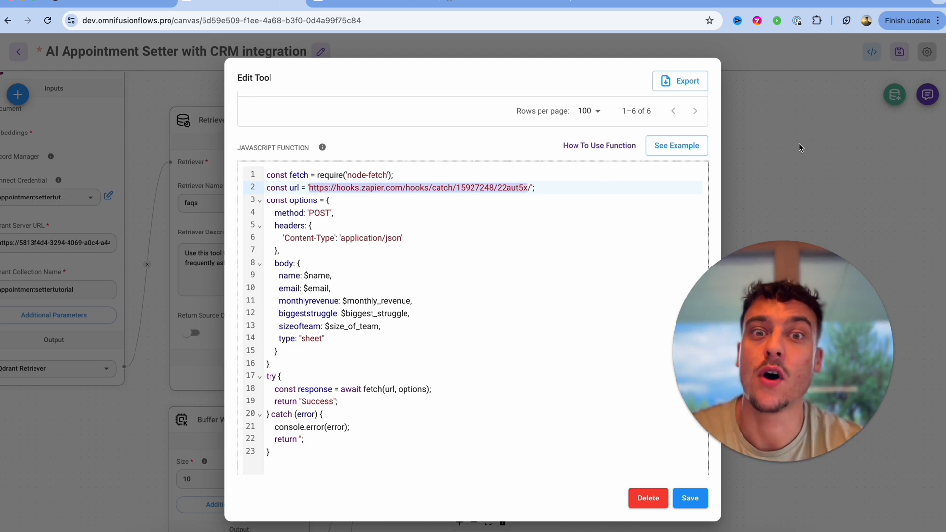
mouse_move(785, 79)
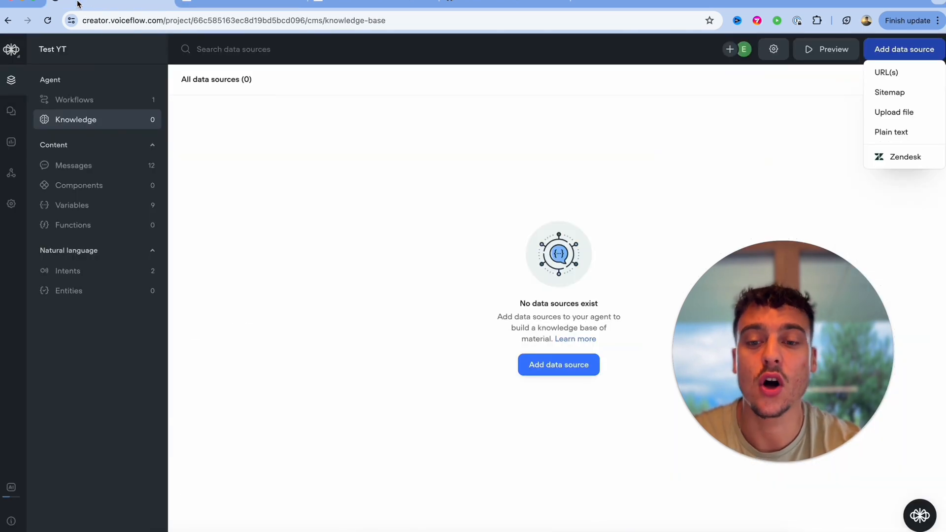
- Reopen the Test YT agent's Home workflow showing the Start node linked to Welcome
click(74, 99)
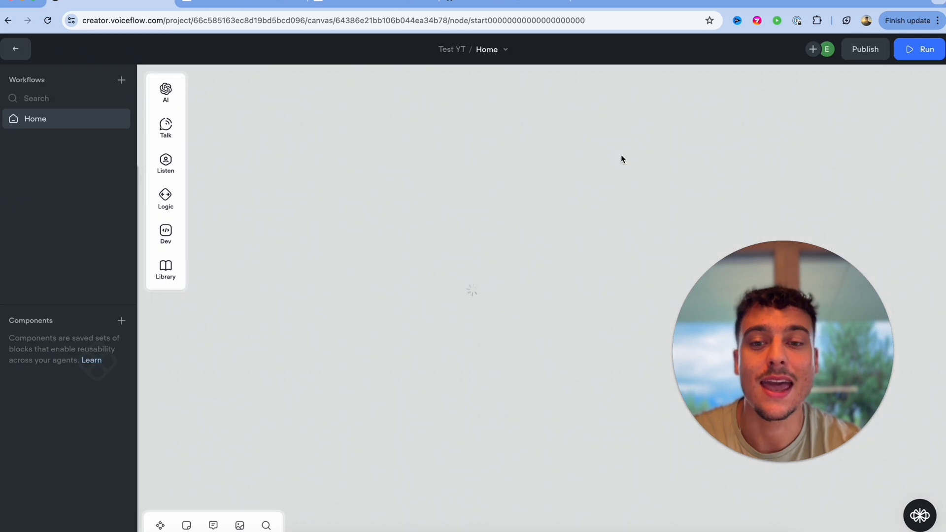
click(165, 234)
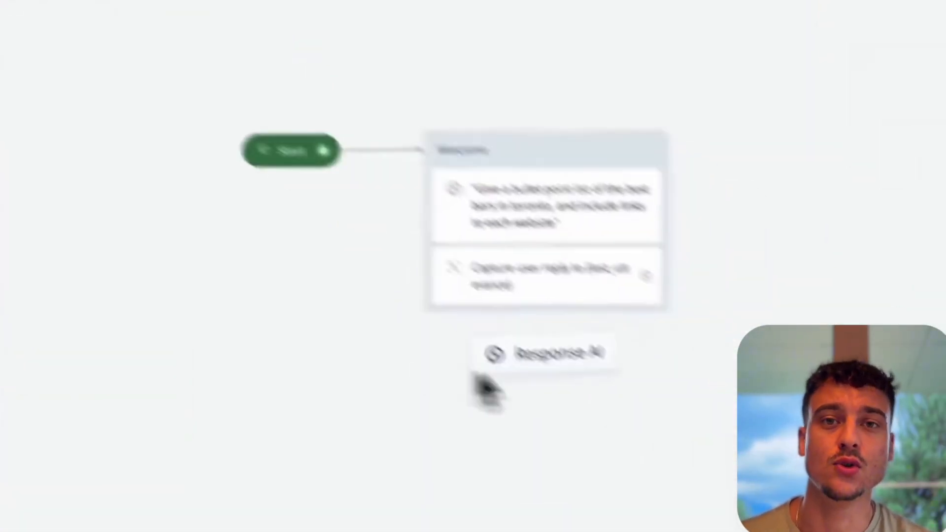
click(183, 209)
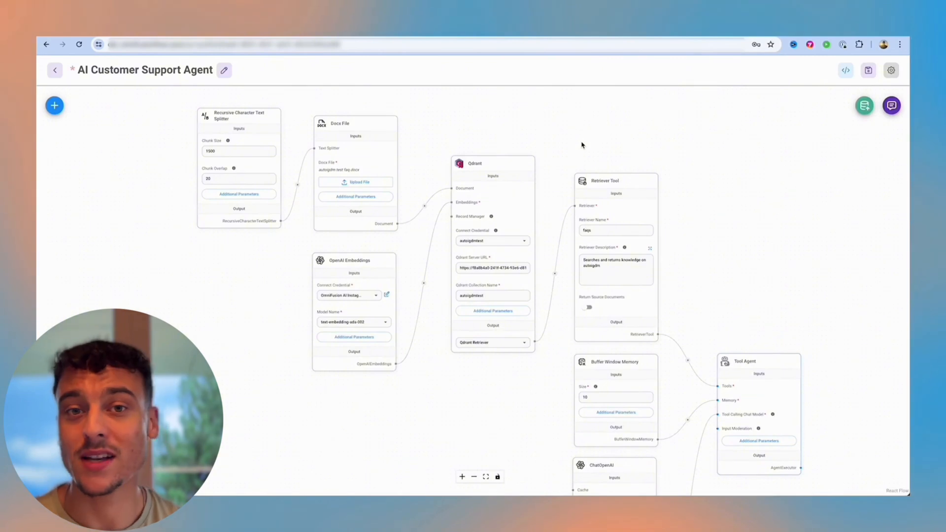
mouse_move(789, 289)
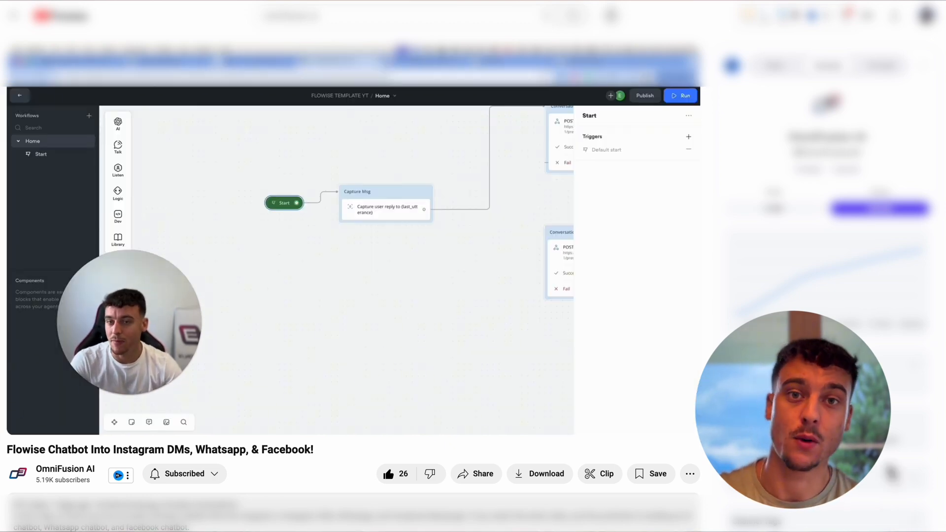
click(643, 96)
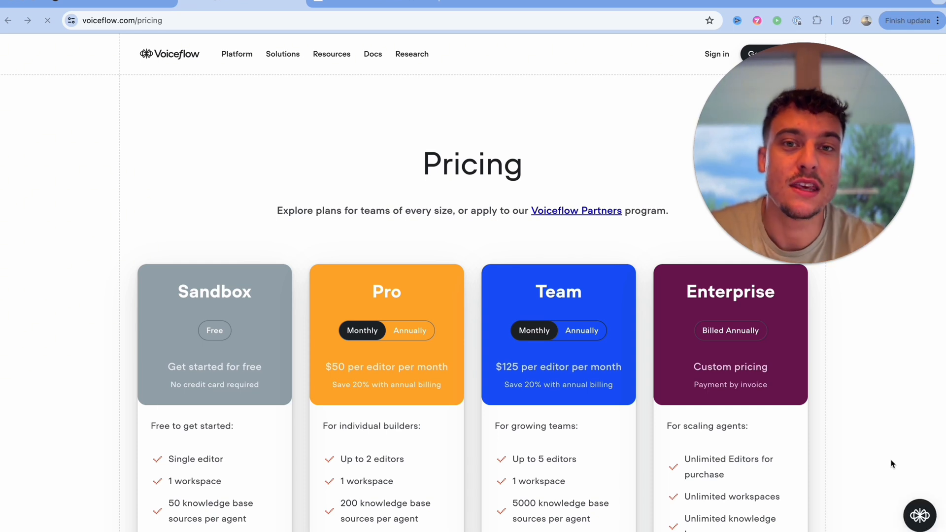
mouse_move(114, 375)
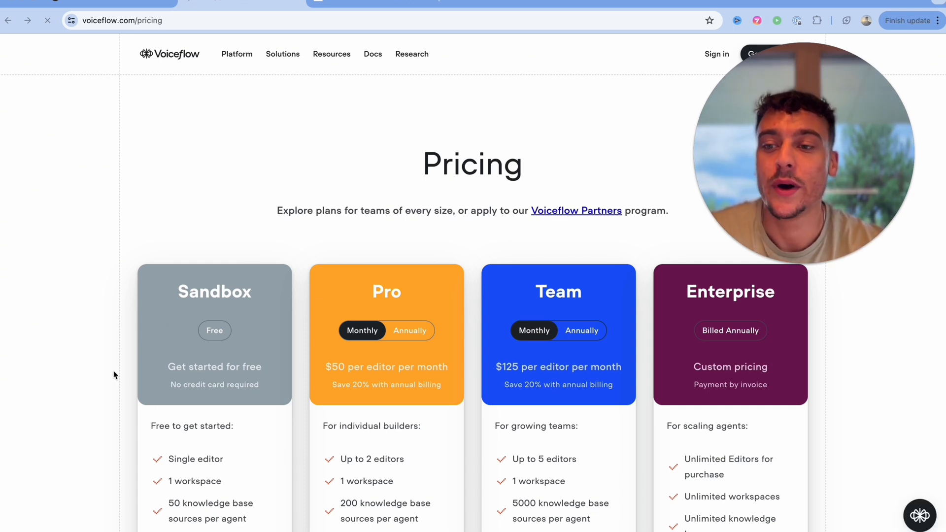
scroll(down, 3)
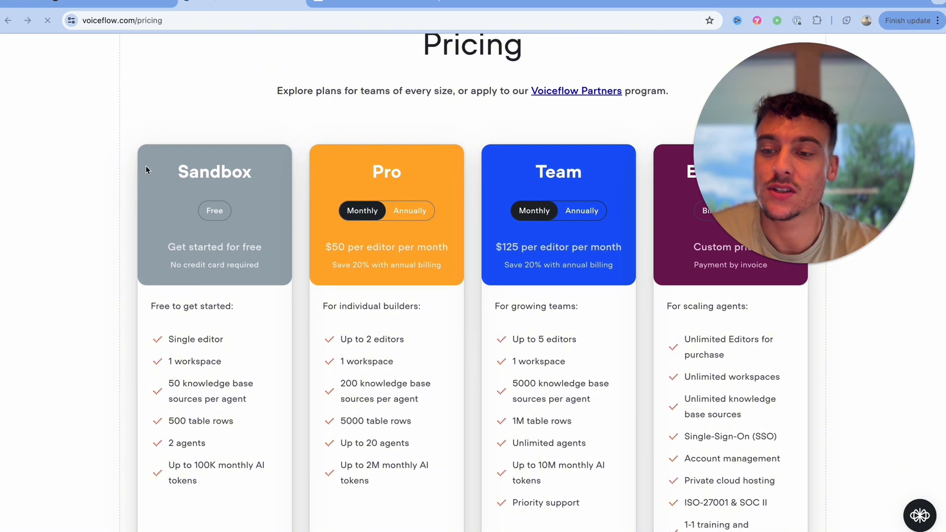
mouse_move(175, 343)
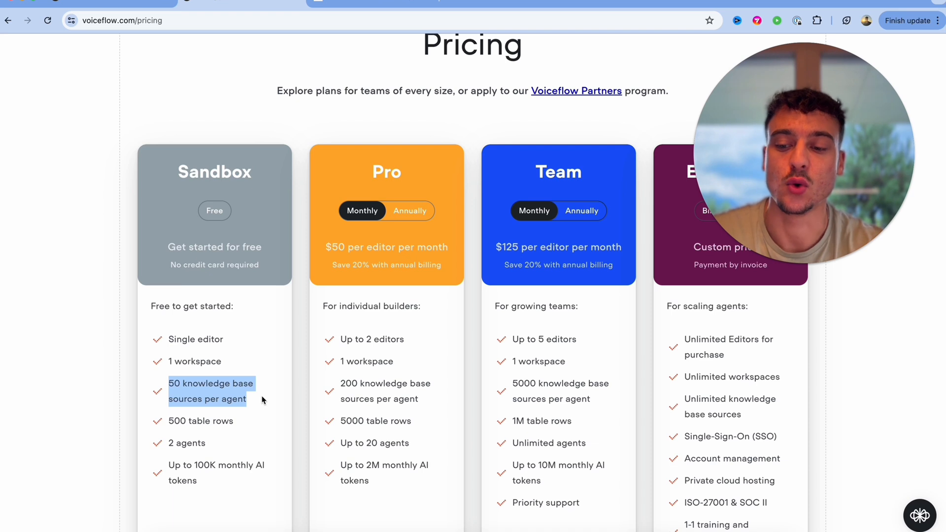
double_click(187, 443)
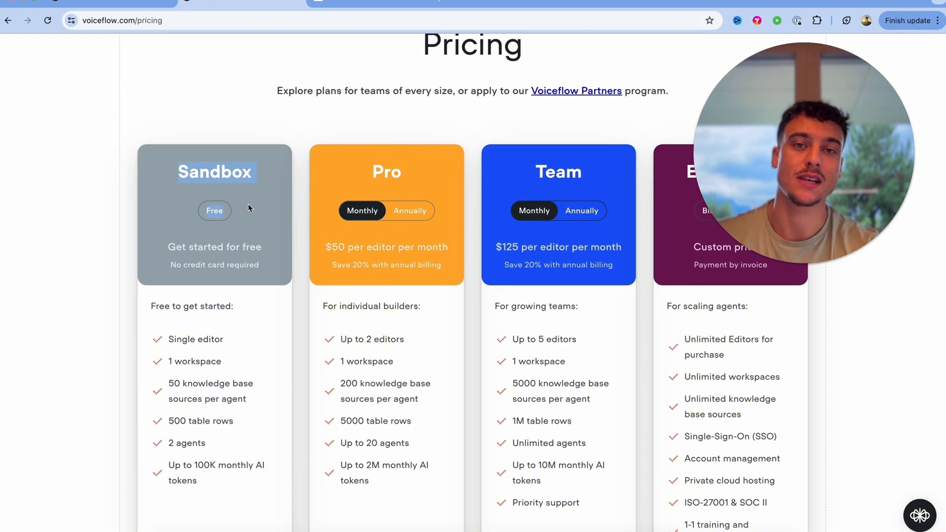
mouse_move(360, 177)
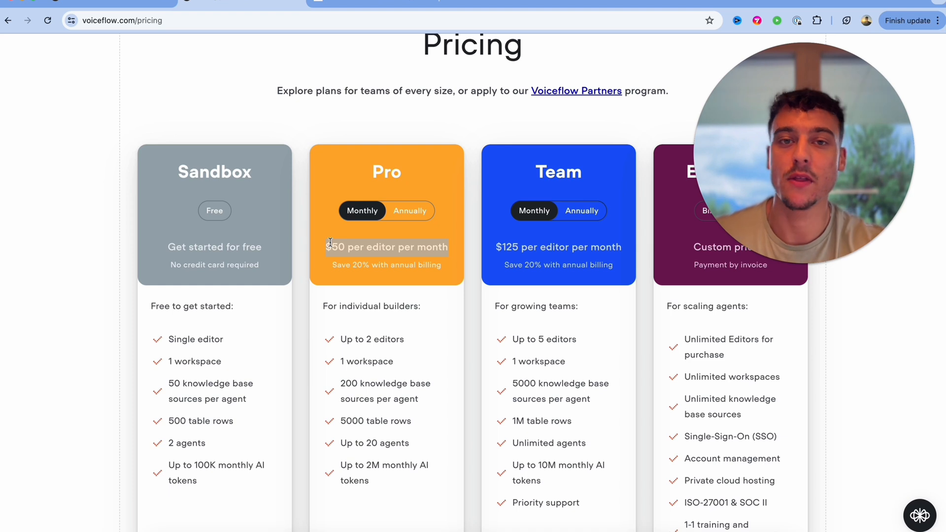
mouse_move(386, 500)
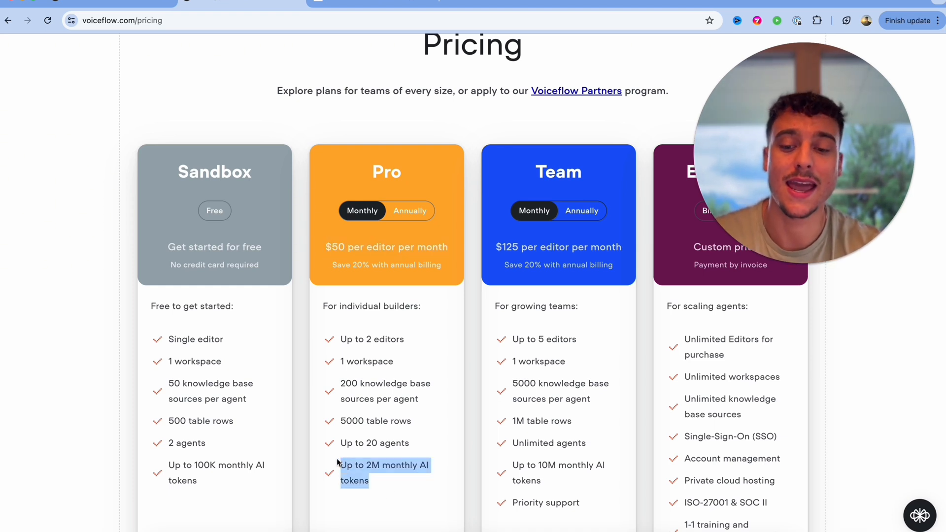
scroll(down, 3)
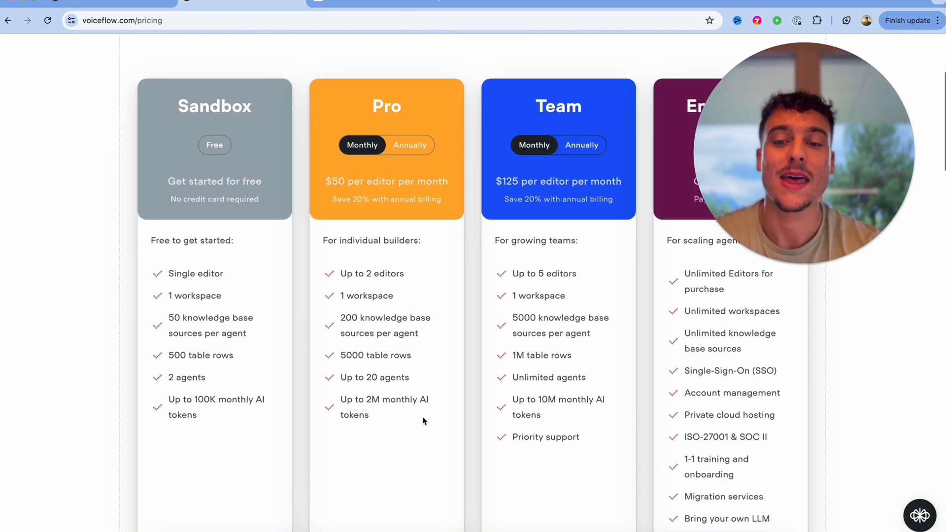
scroll(down, 3)
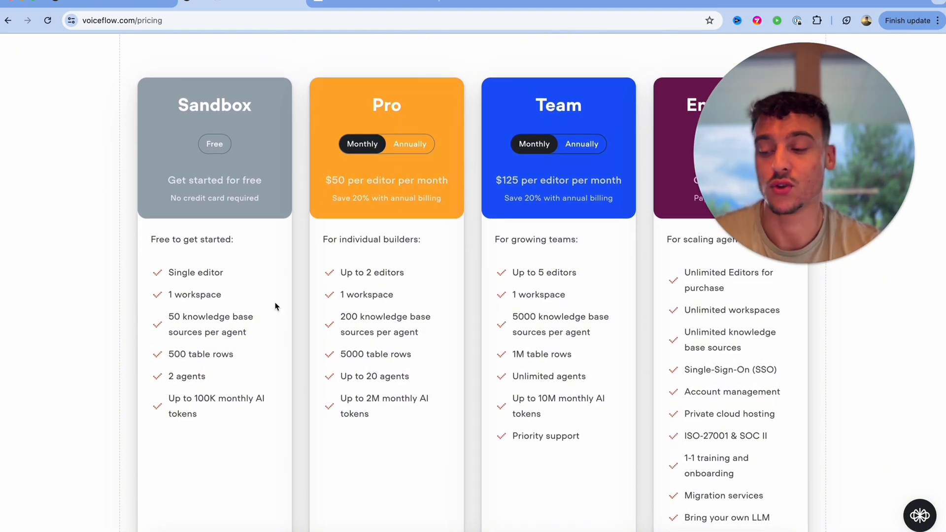
mouse_move(499, 102)
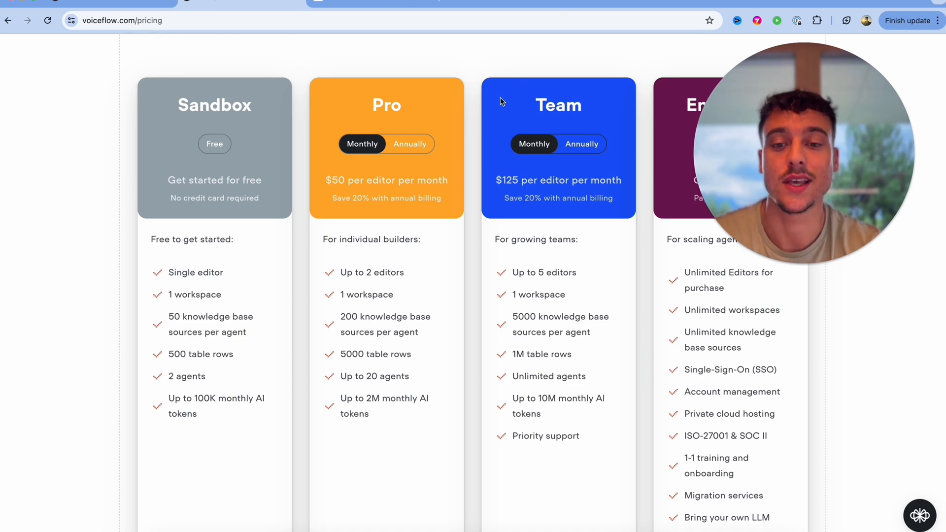
mouse_move(584, 453)
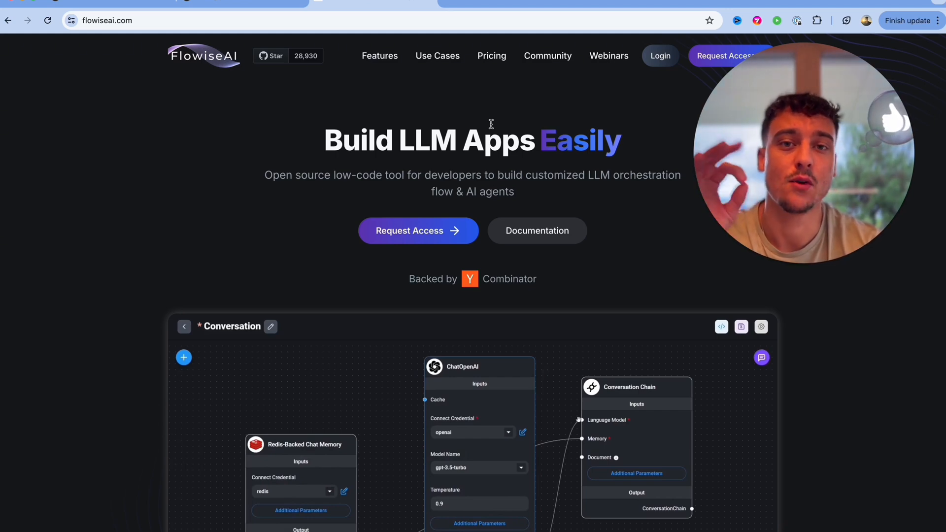
click(762, 357)
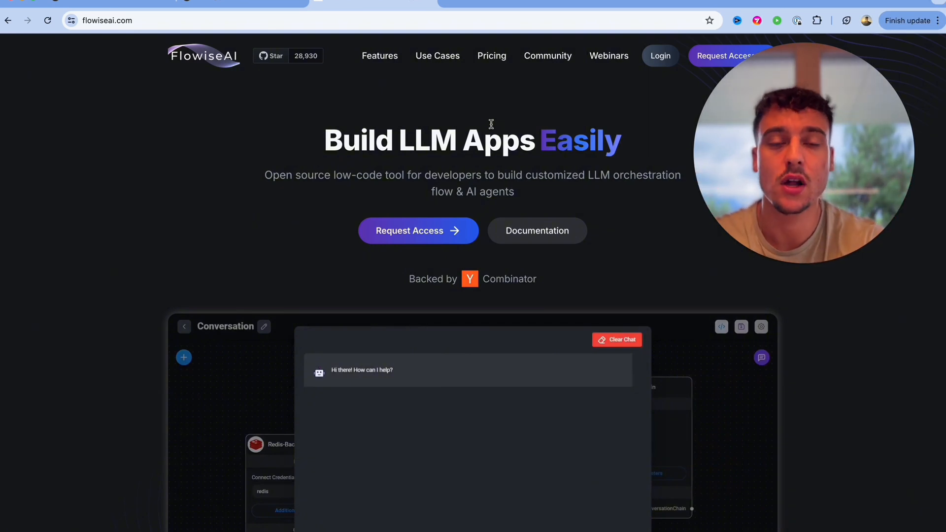
text(hello world!)
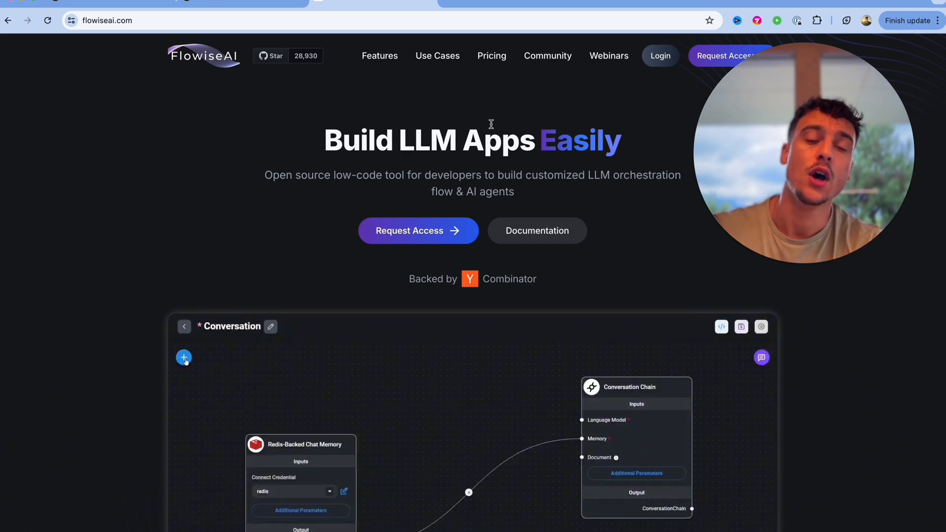
click(183, 357)
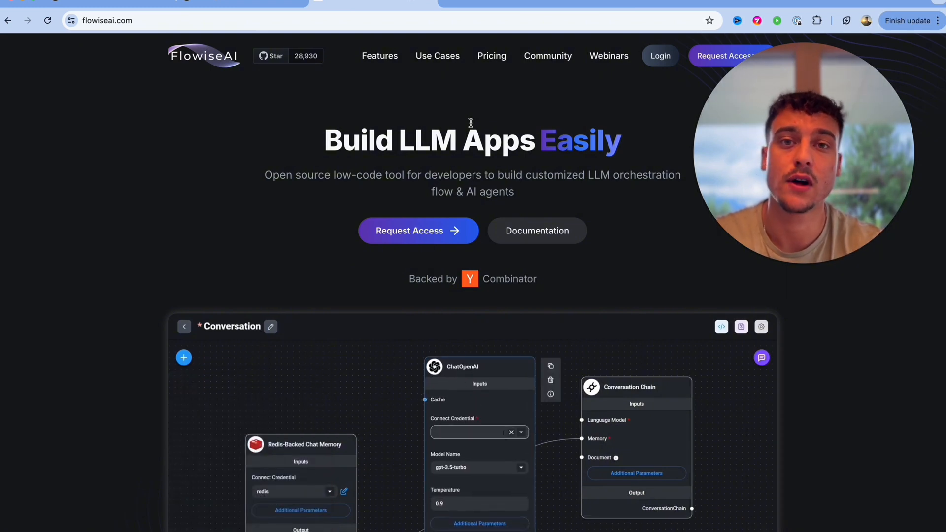
text(openai)
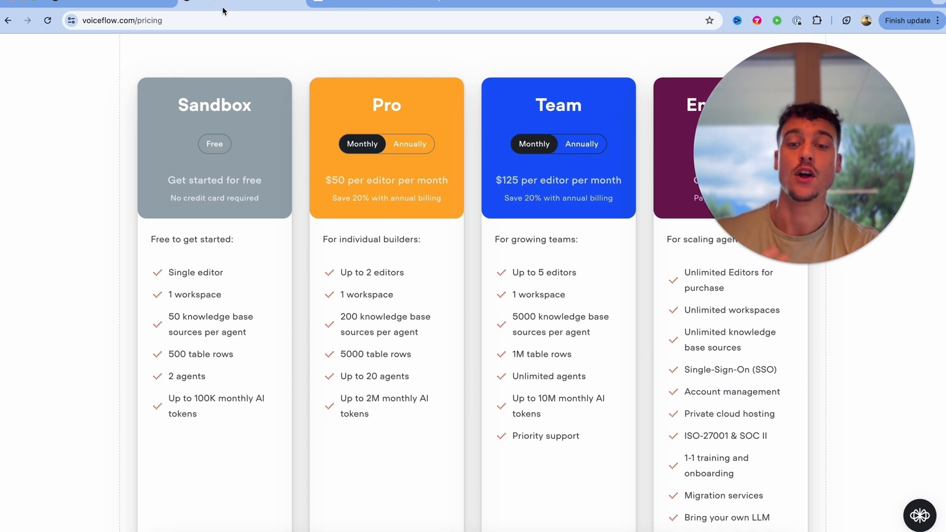
drag(340, 316, 418, 332)
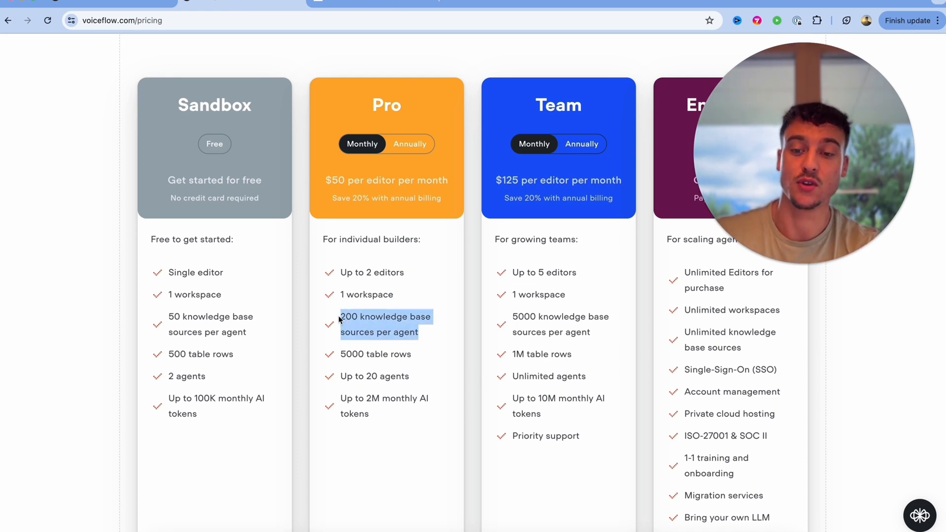
mouse_move(317, 189)
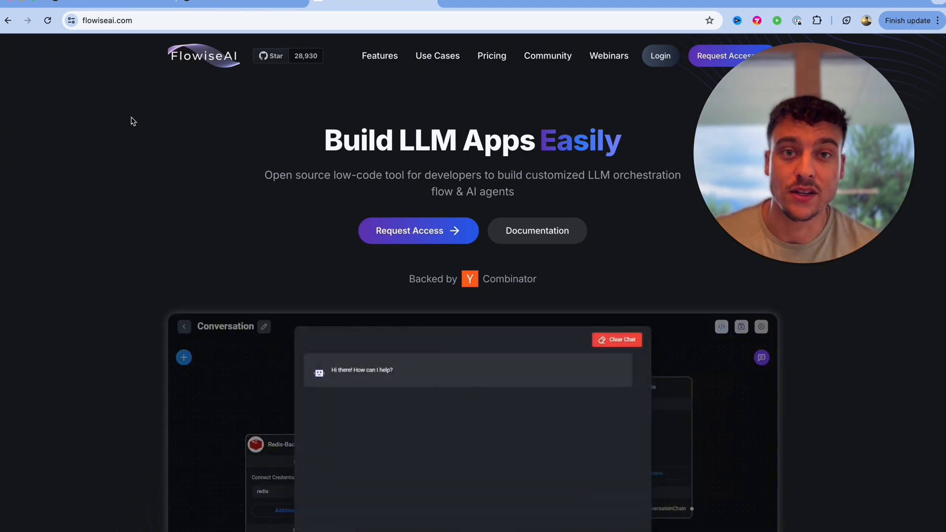
- Send 'hello world!' in the demo, then expand Chat Models to reach ChatOpenAI
text(hello world!)
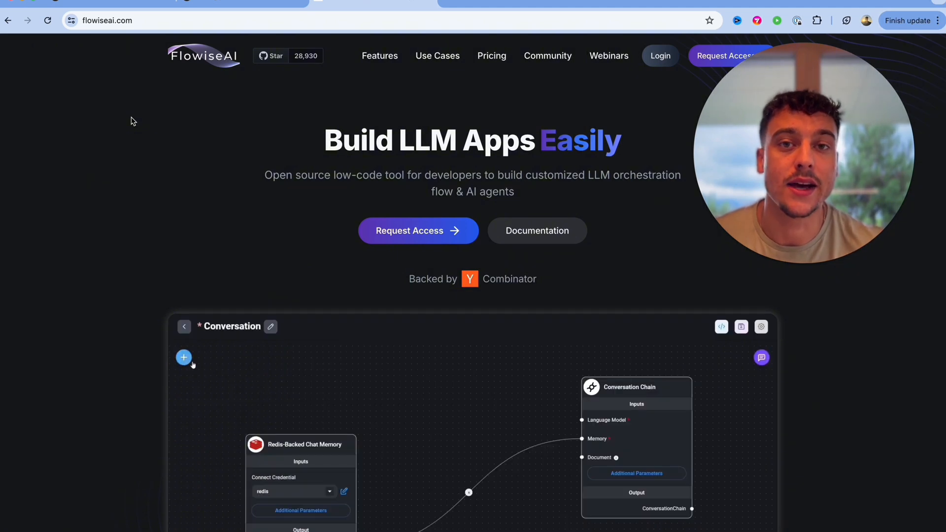
click(184, 356)
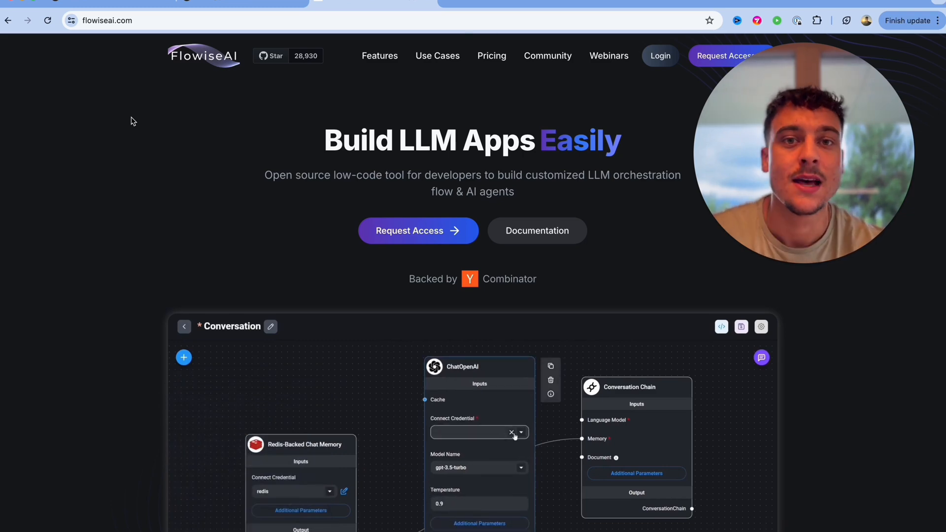
click(473, 431)
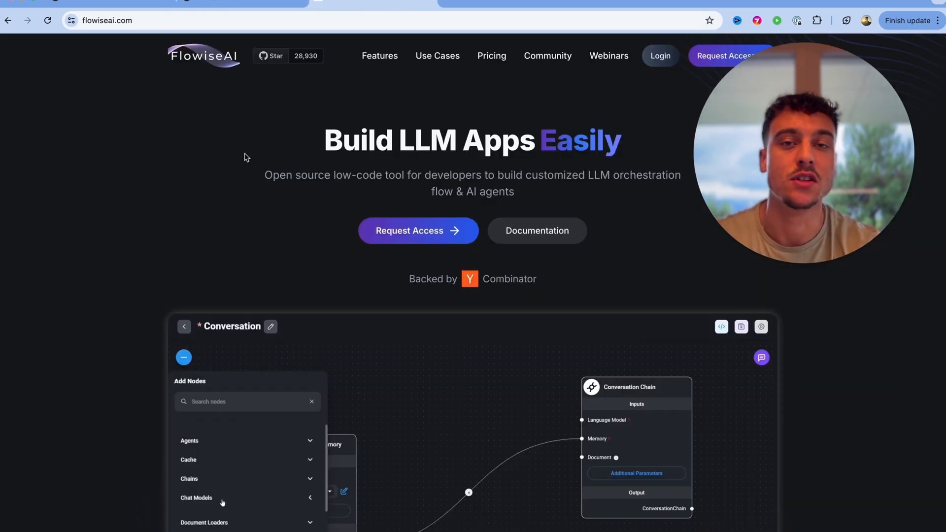
click(196, 497)
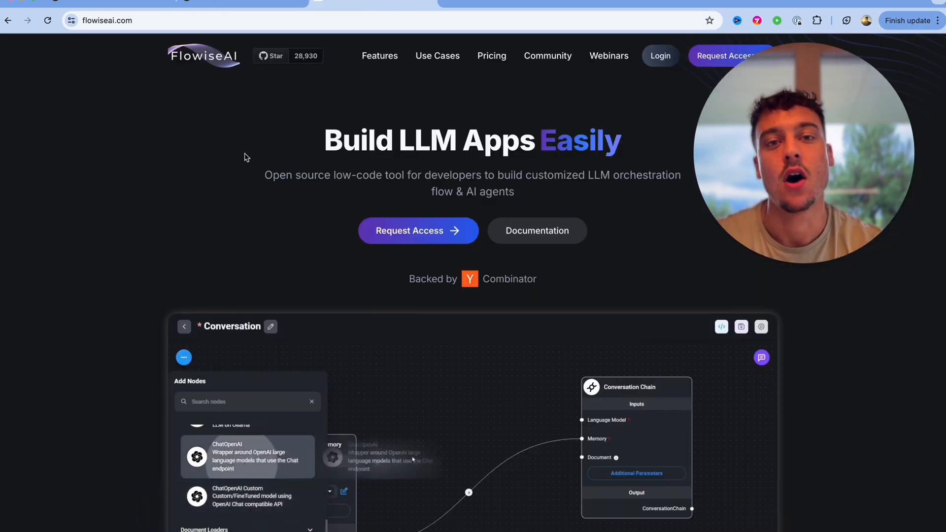